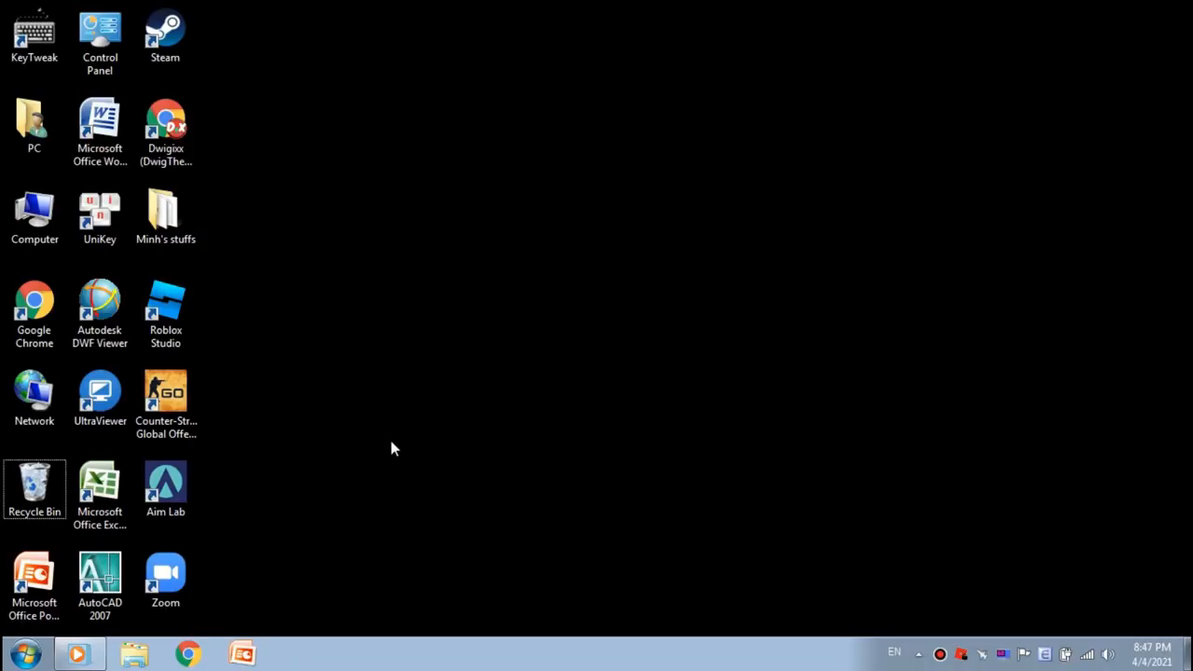
pyautogui.moveTo(597, 361)
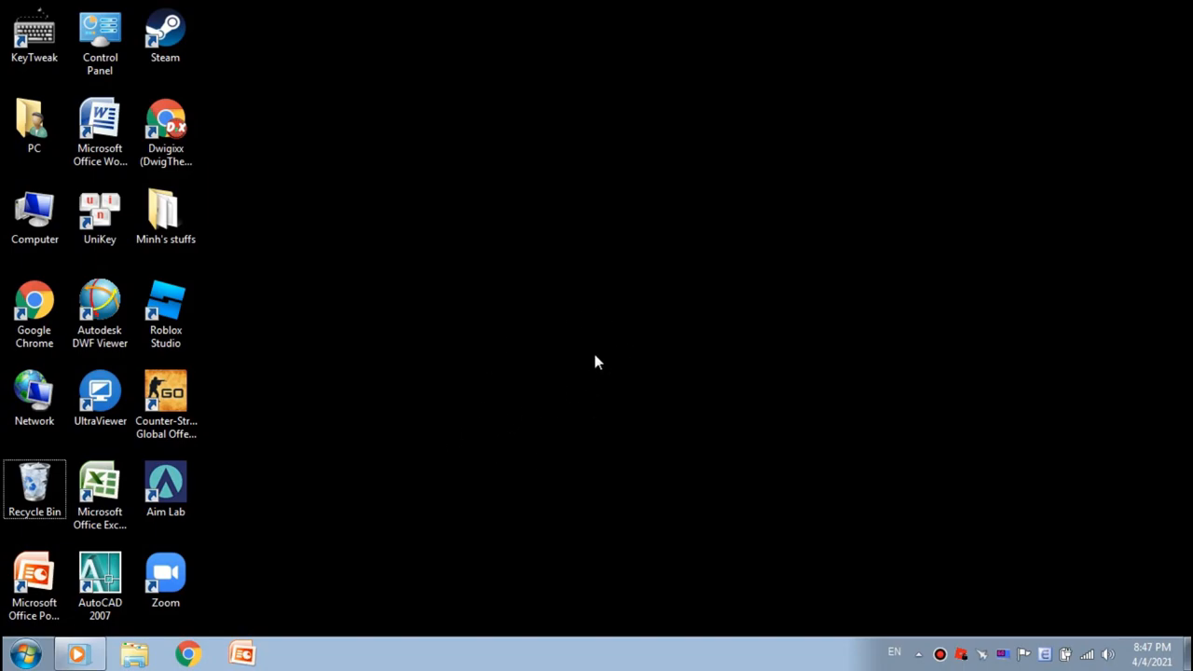
pyautogui.moveTo(527, 415)
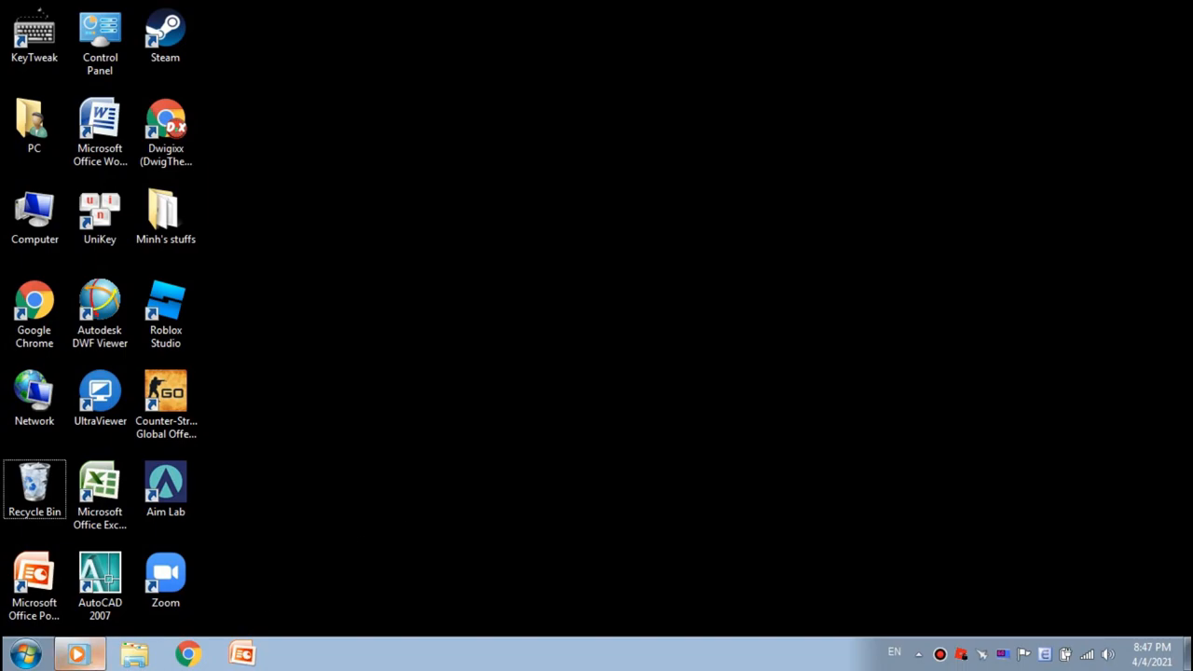
pyautogui.moveTo(68, 622)
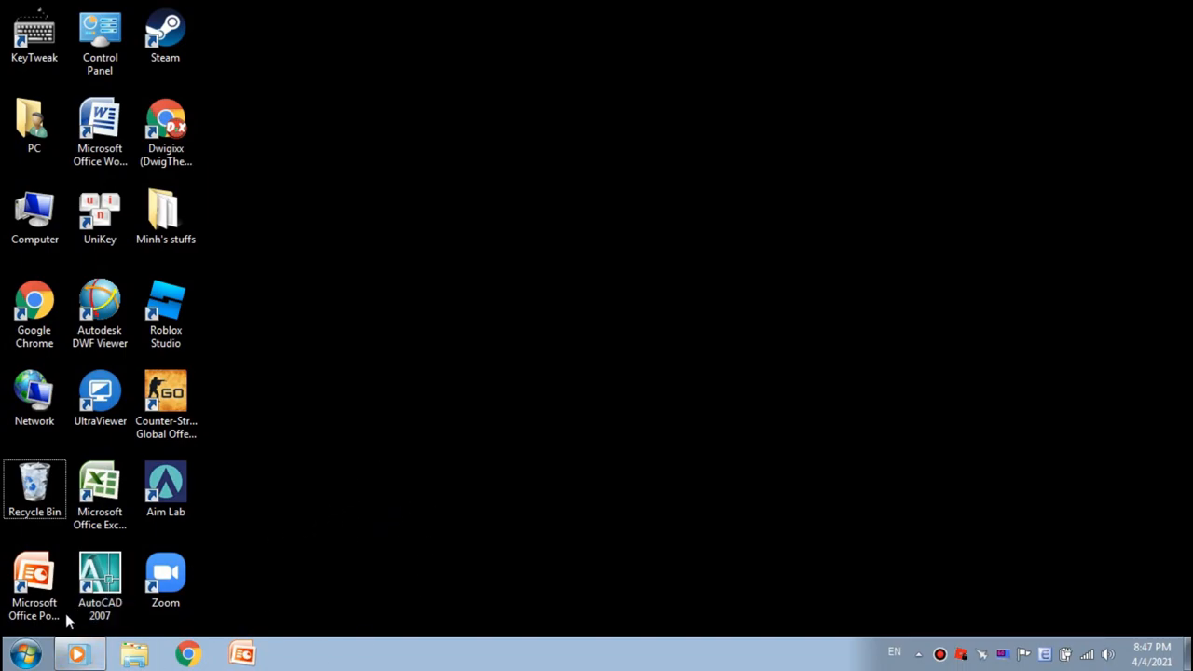
# Step: Search the Start menu for 'roblox pla' and open Roblox Player's right-click options
pyautogui.click(25, 652)
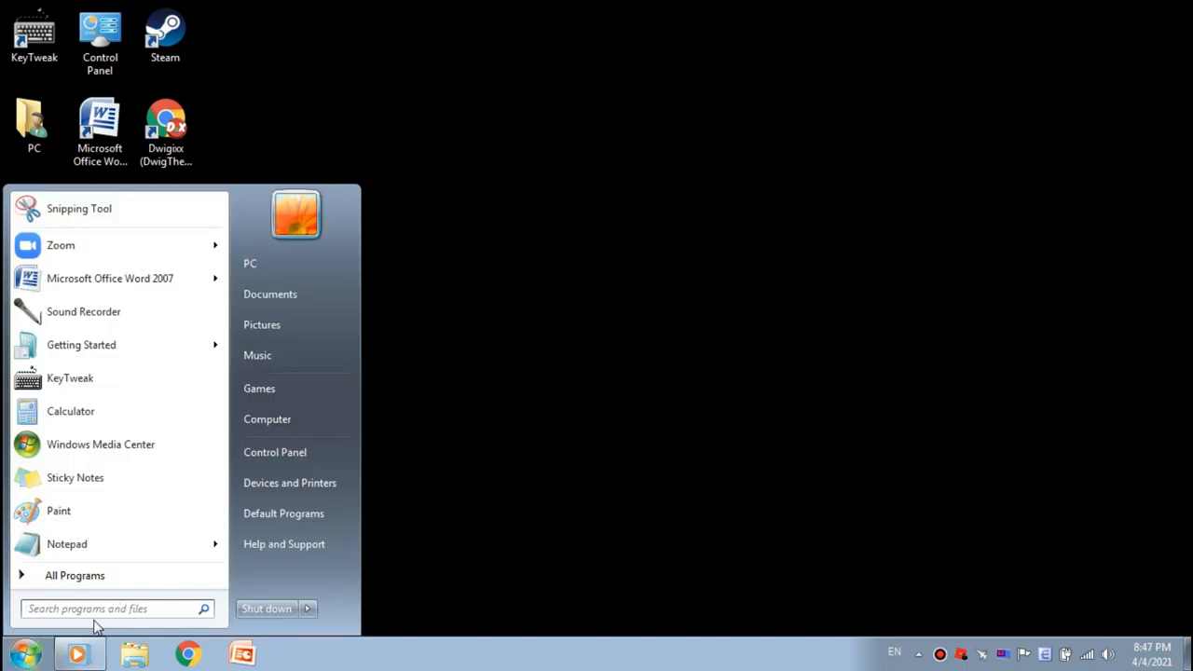
pyautogui.write('roblox pla')
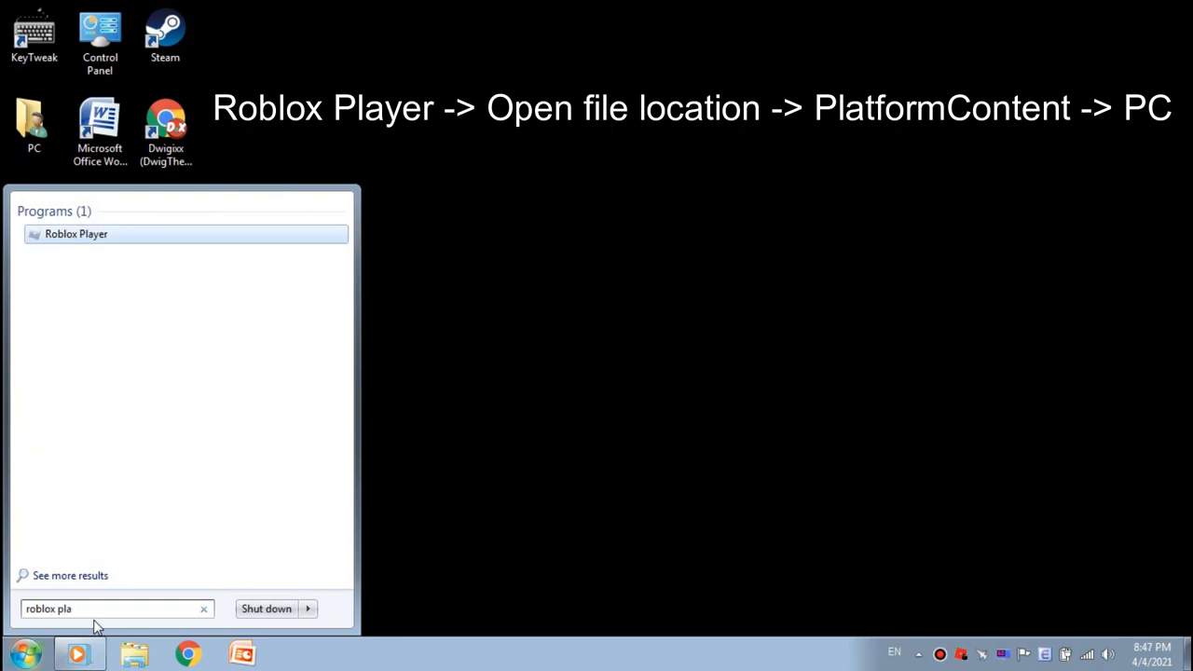
pyautogui.rightClick(76, 234)
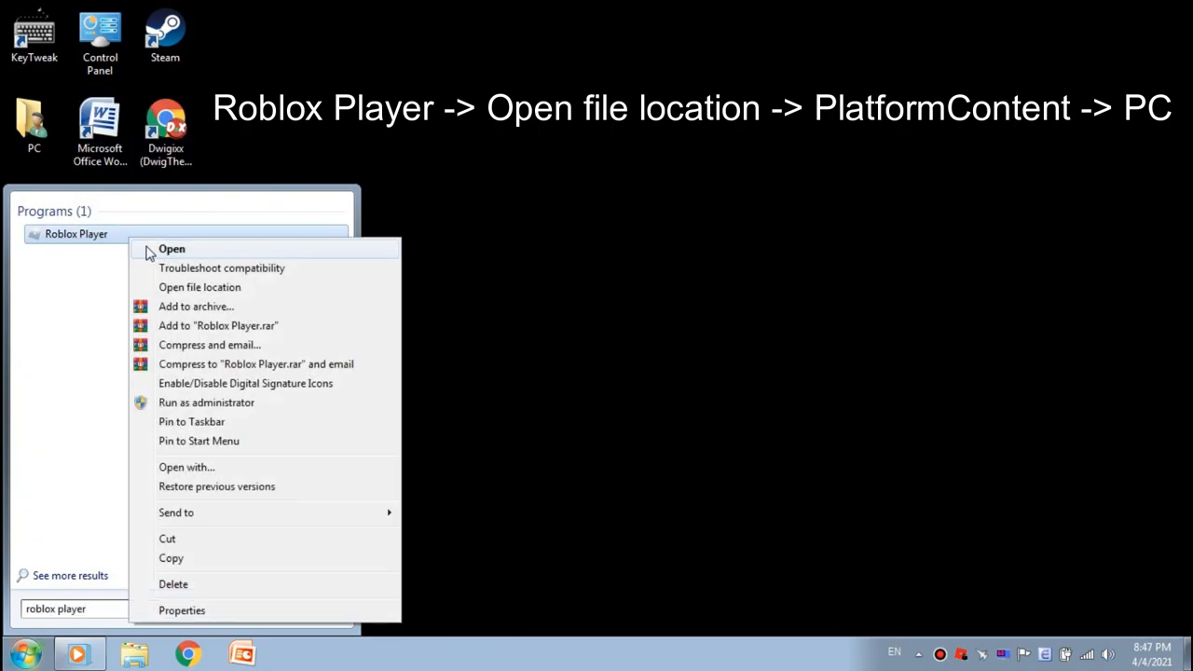
# Step: Go to Roblox Player's install folder, into PlatformContent\pc, and select the textures folder
pyautogui.click(200, 287)
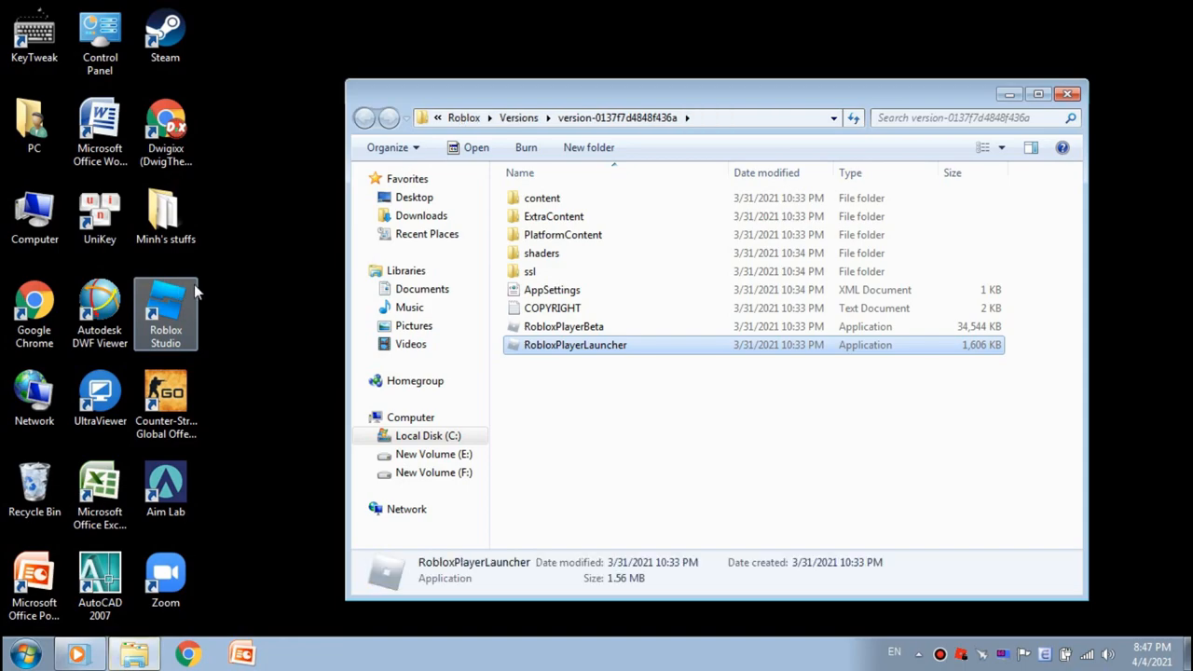
pyautogui.moveTo(563, 234)
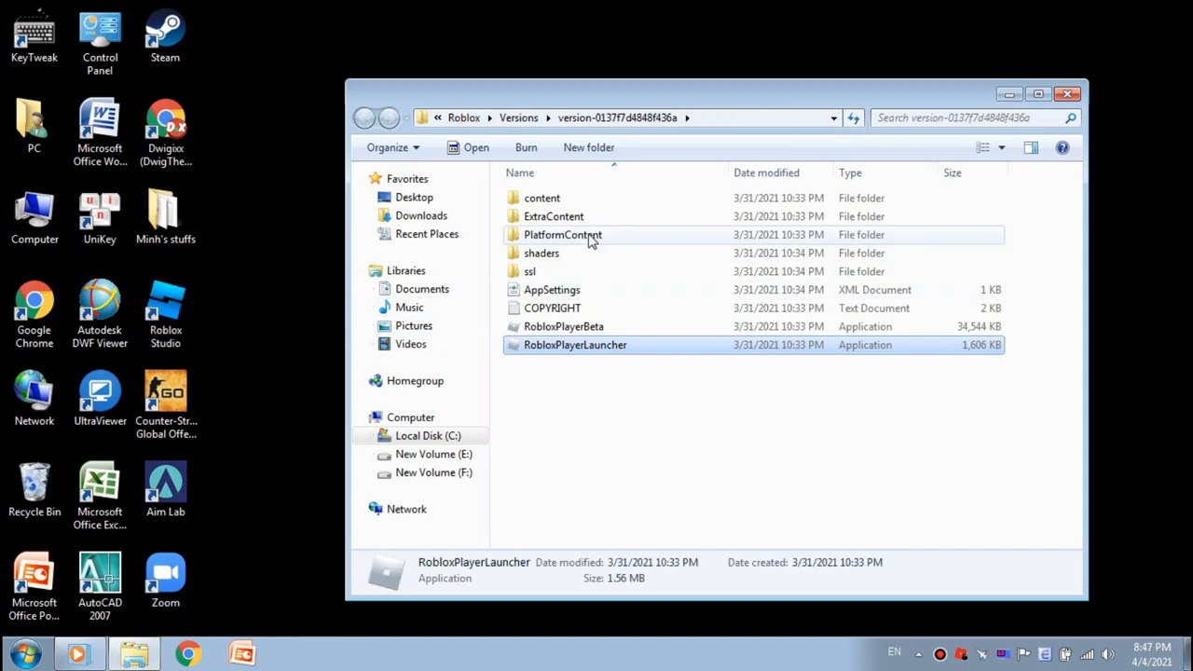
pyautogui.doubleClick(563, 234)
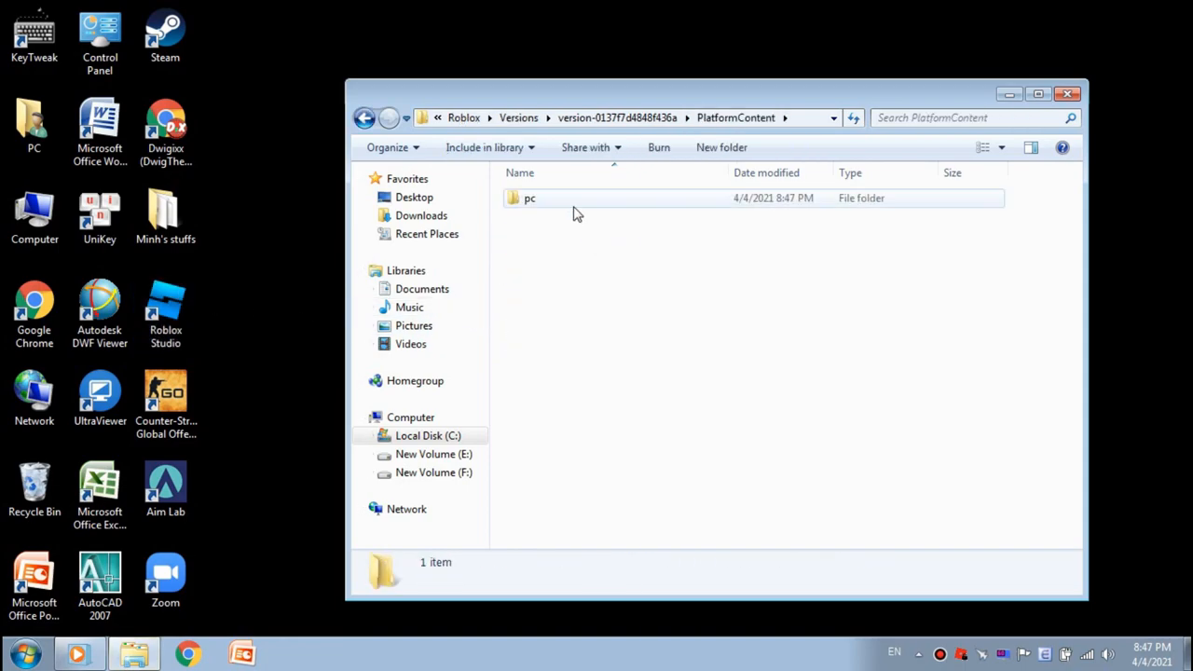
pyautogui.doubleClick(530, 197)
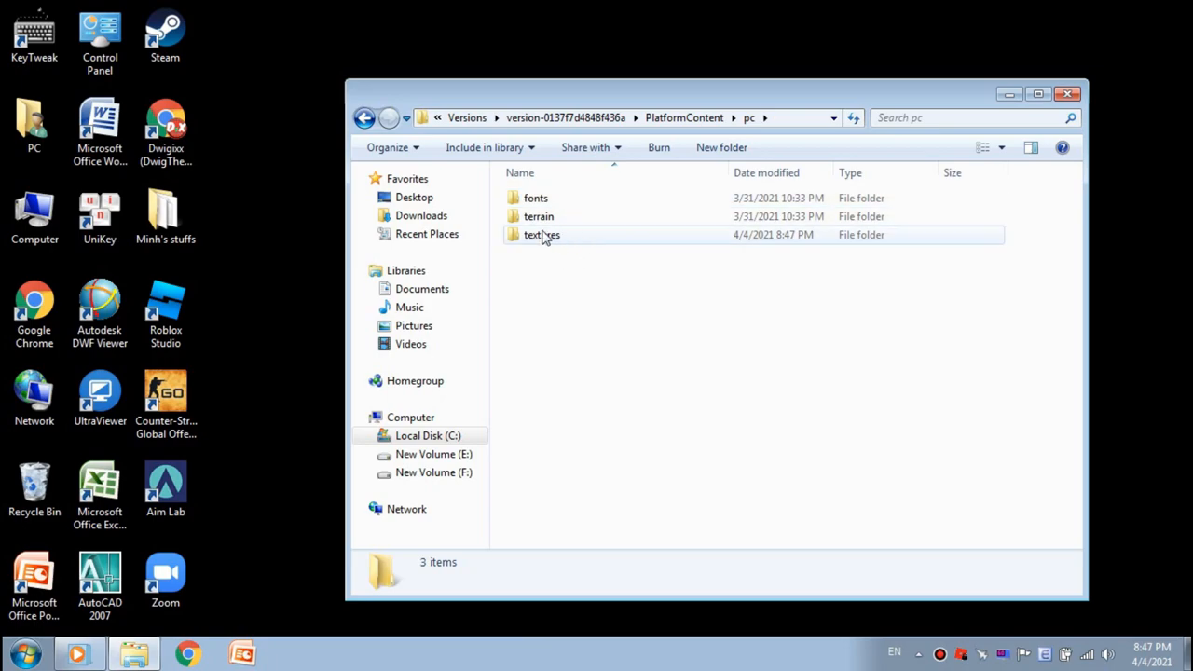
pyautogui.click(542, 234)
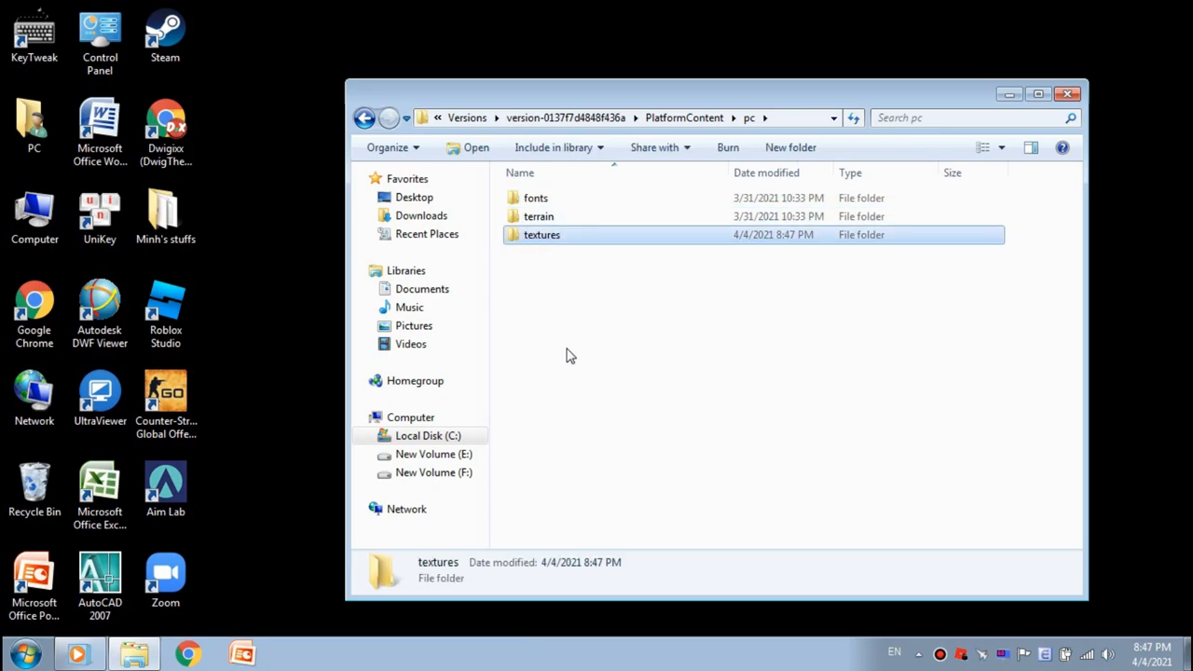
pyautogui.moveTo(560, 250)
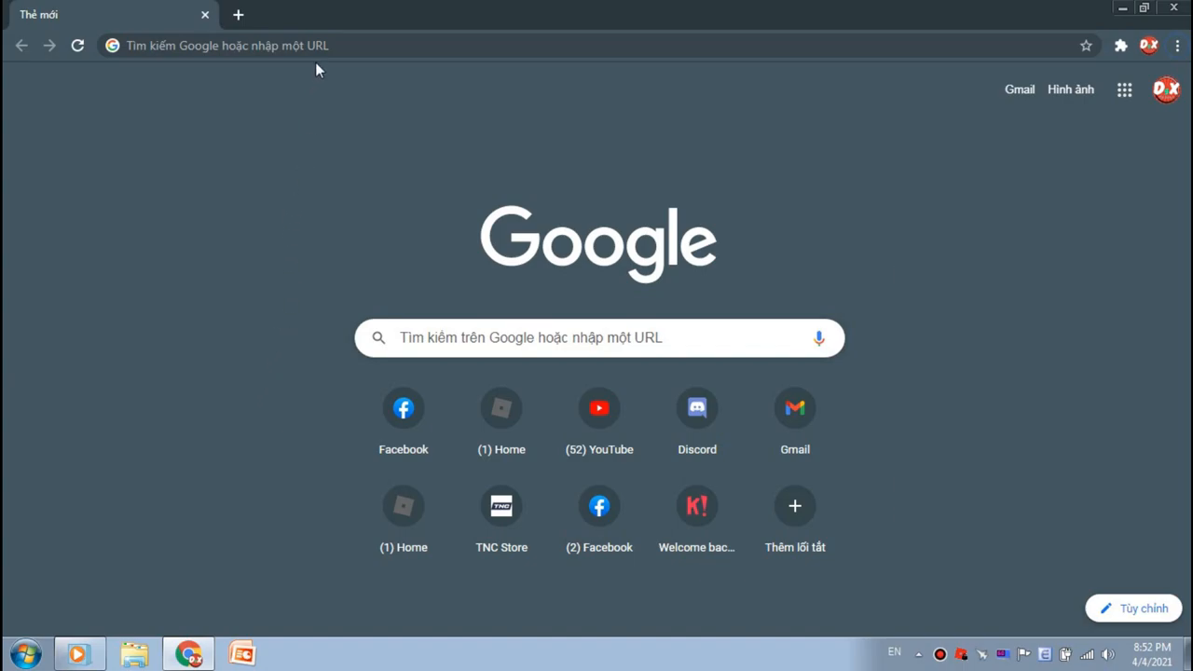
# Step: Enter github.com/axstin/rbxfpsunlocker/releases in a new tab's address bar
pyautogui.click(223, 45)
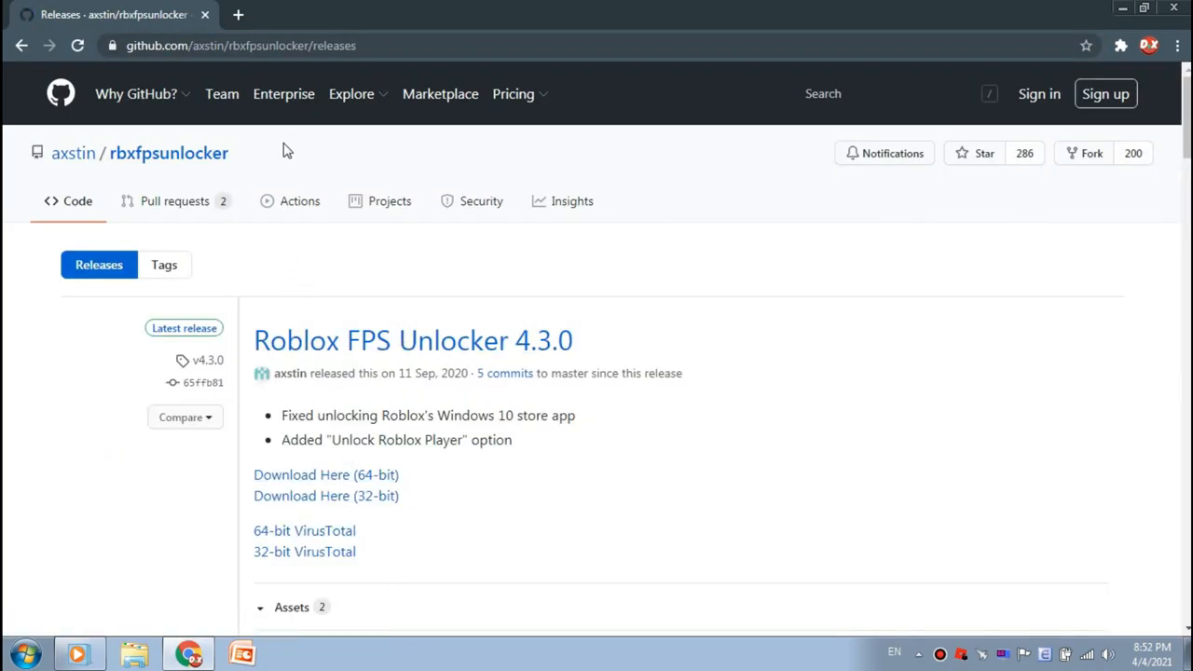
pyautogui.moveTo(363, 528)
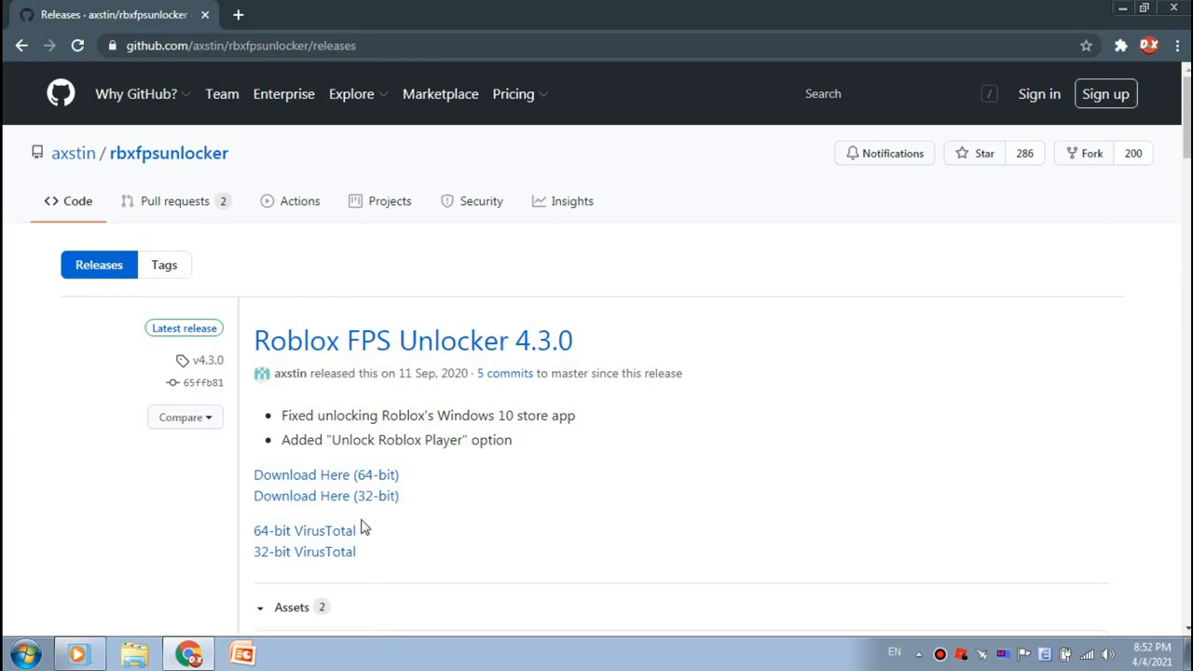
pyautogui.moveTo(397, 504)
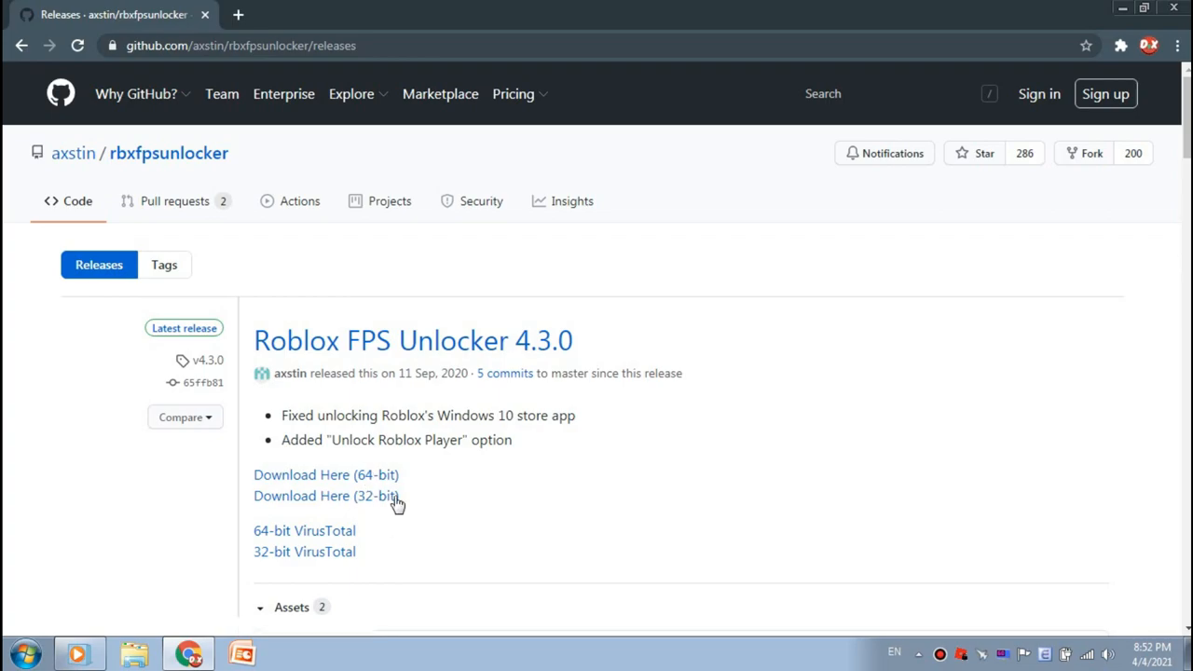
# Step: Download the 64-bit rbxfpsunlocker-x64 ZIP and save it to the F: drive
pyautogui.scroll(-3)
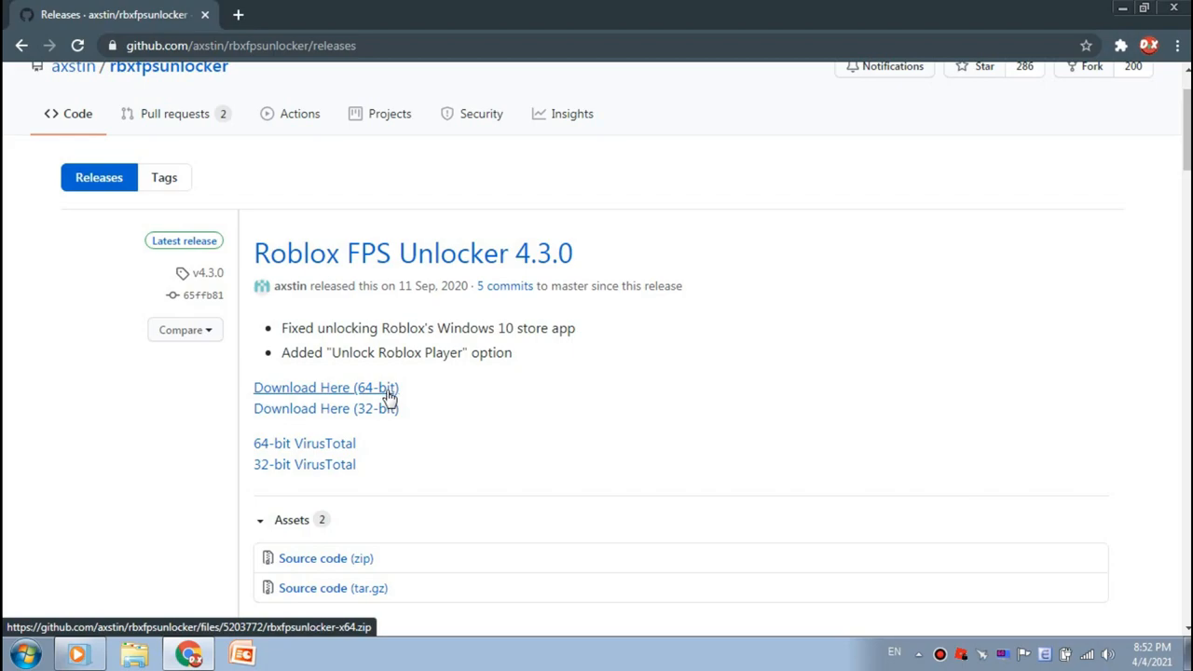
pyautogui.click(325, 386)
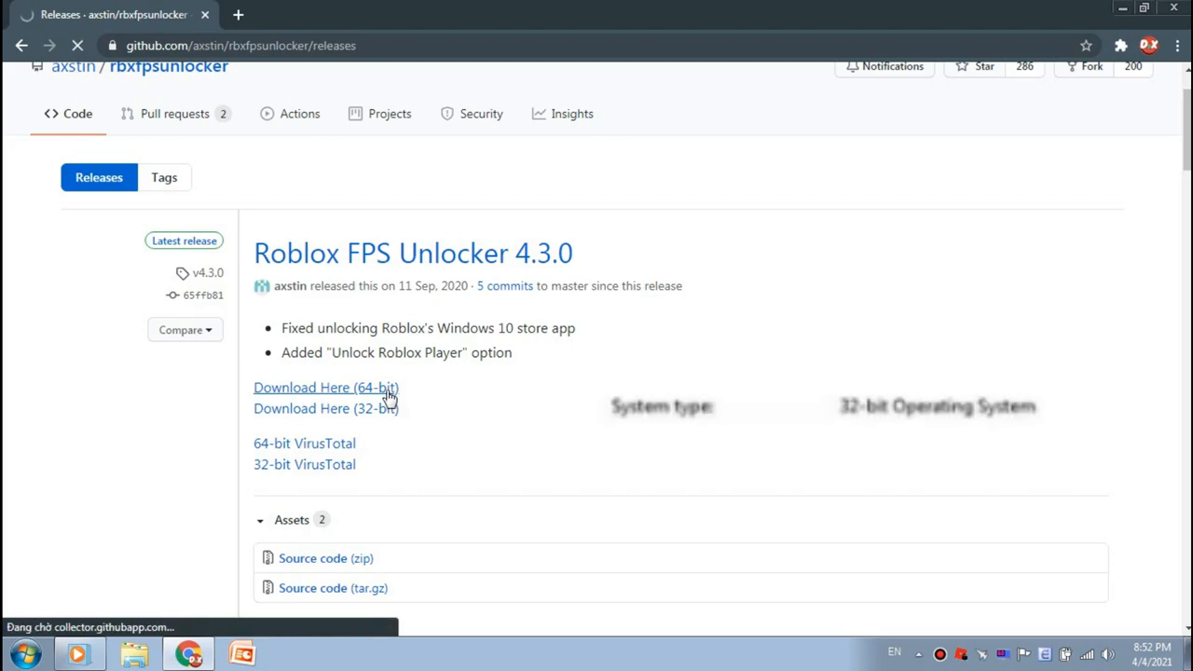
pyautogui.click(325, 387)
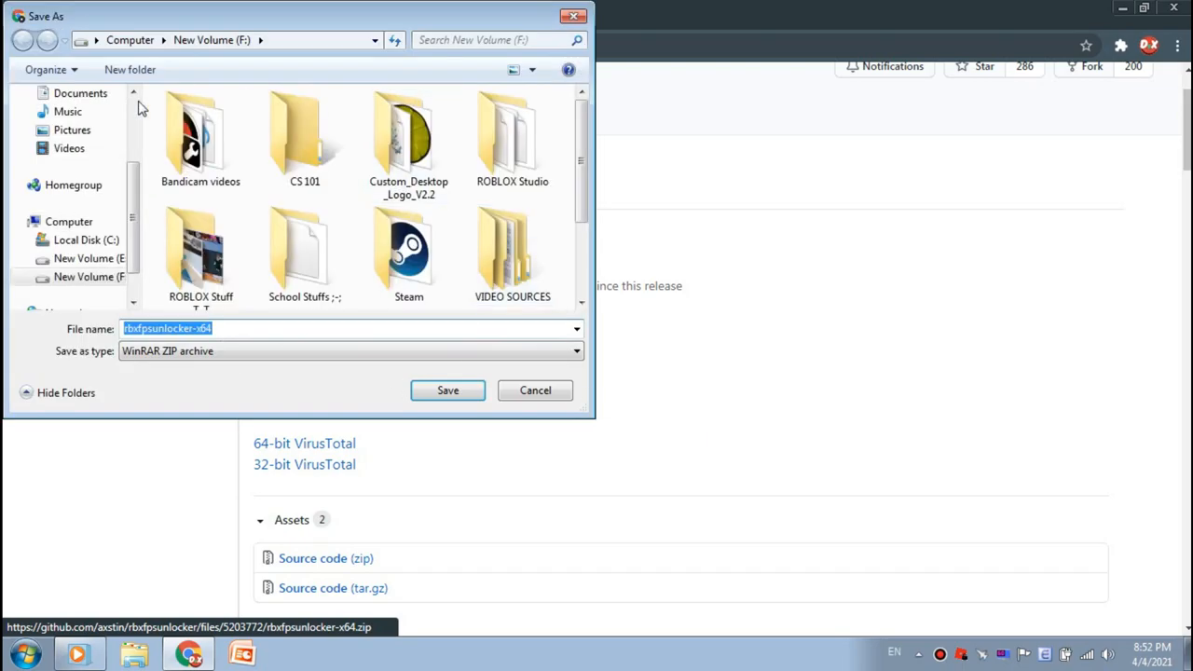
pyautogui.click(536, 389)
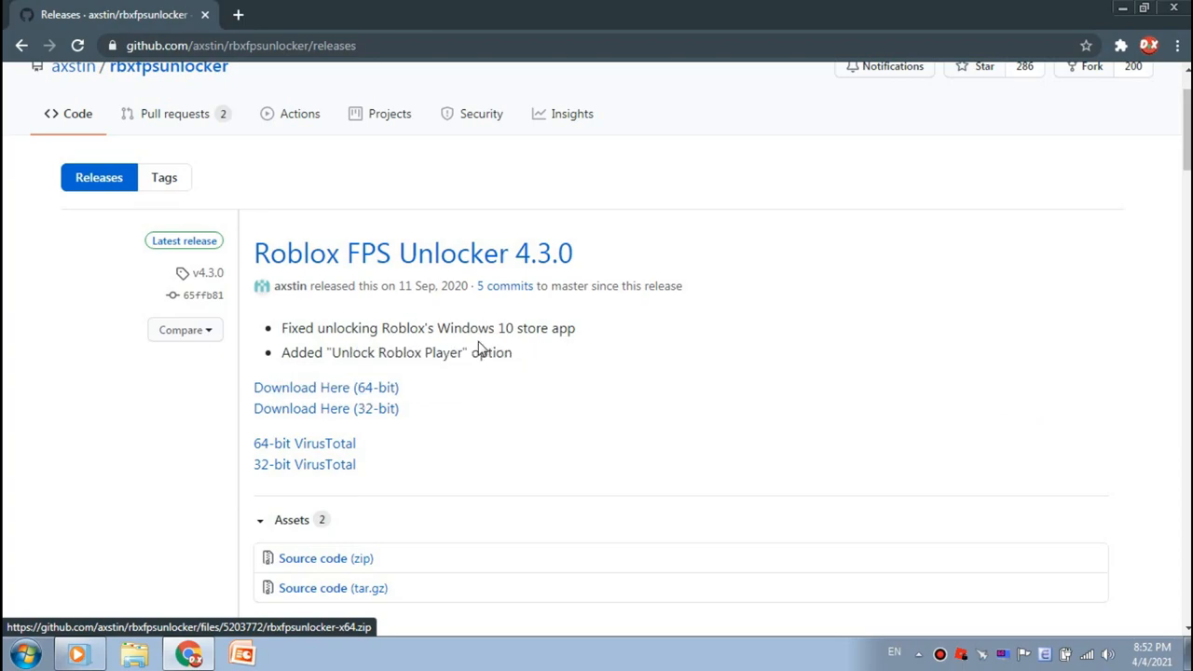
pyautogui.click(326, 387)
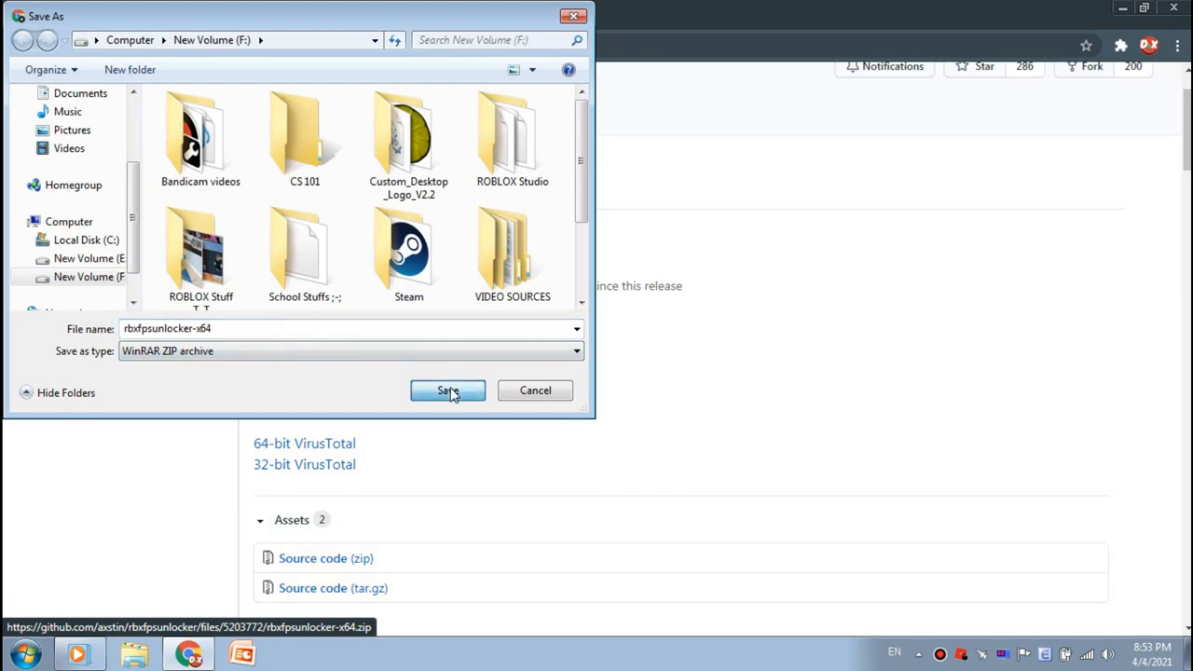
pyautogui.moveTo(341, 398)
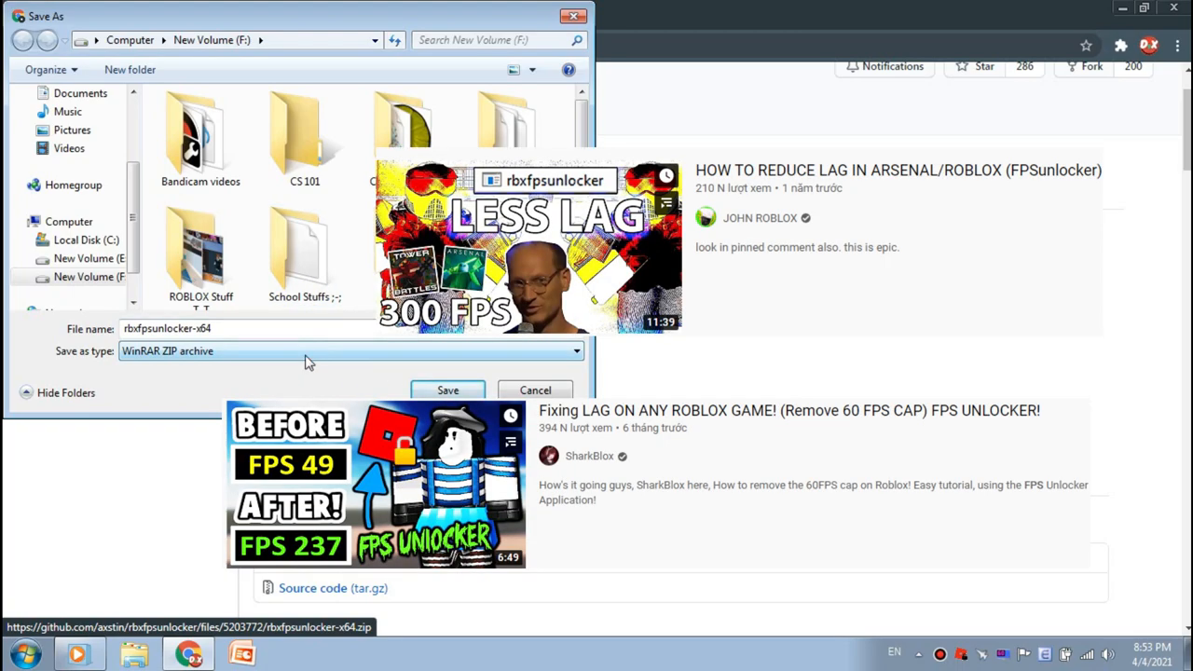
pyautogui.moveTo(447, 390)
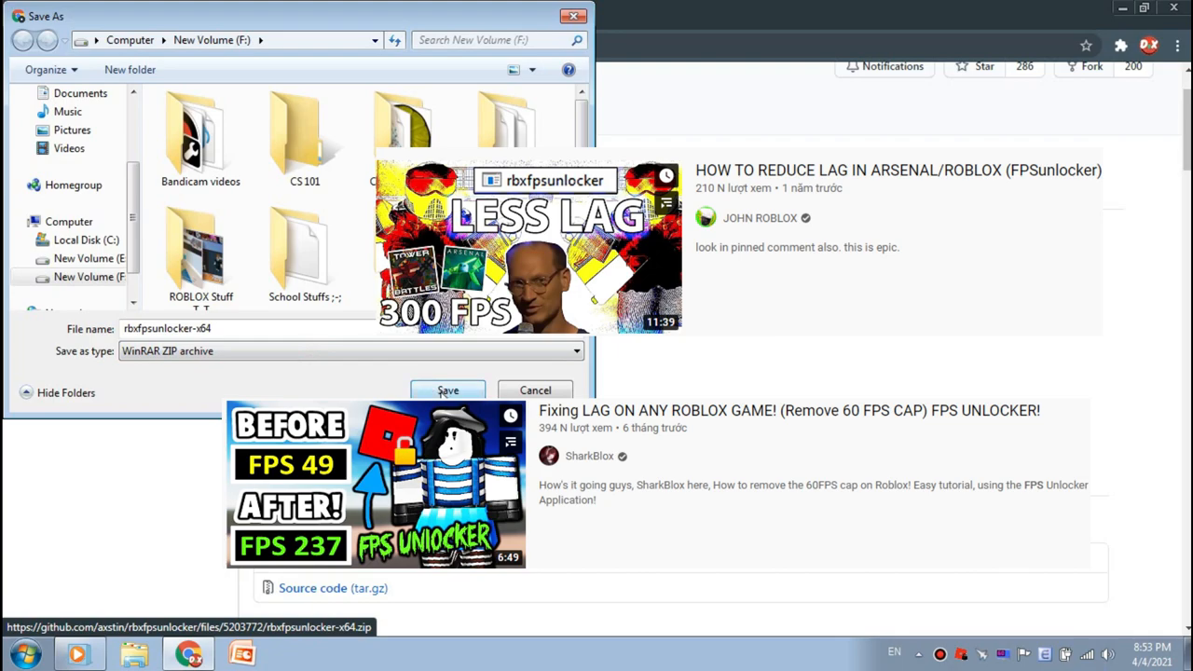
pyautogui.click(447, 389)
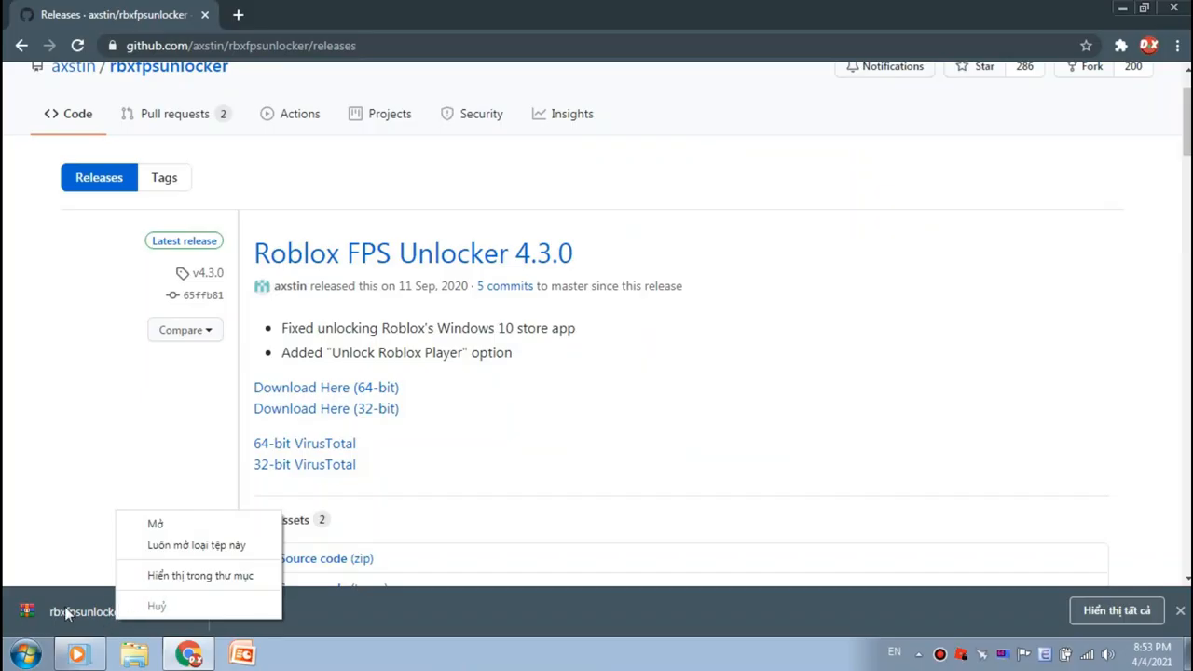
# Step: Extract rbxfpsunlocker.exe from the downloaded ZIP to the desktop via 'Extract to a specified folder'
pyautogui.click(155, 523)
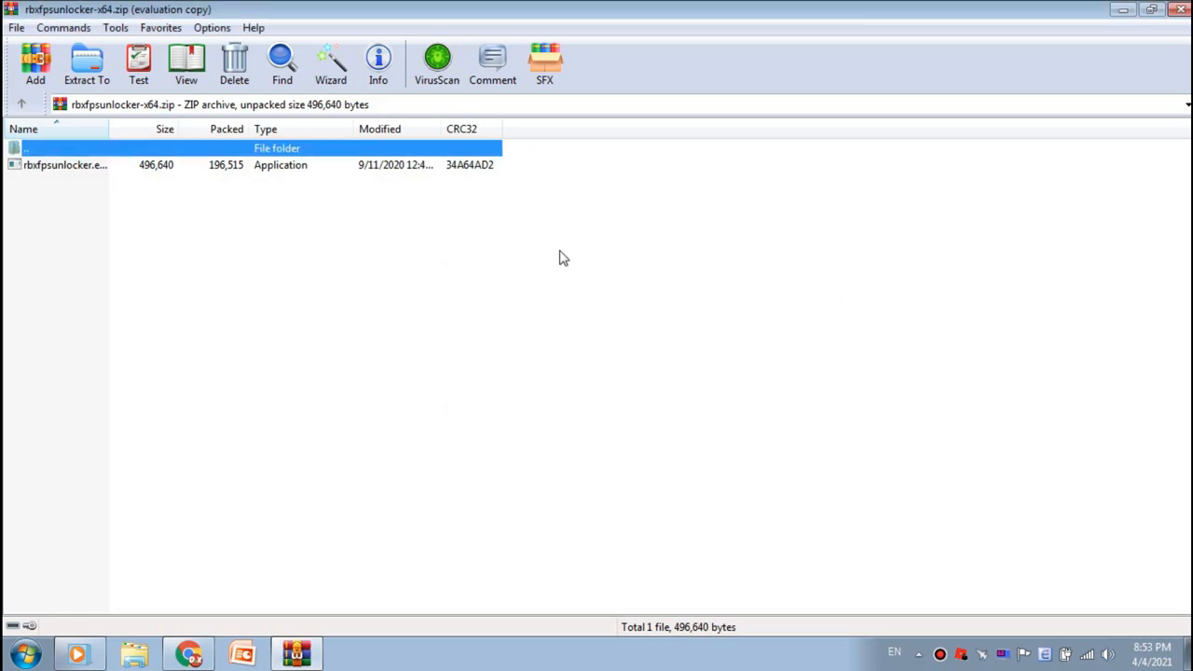
pyautogui.rightClick(65, 165)
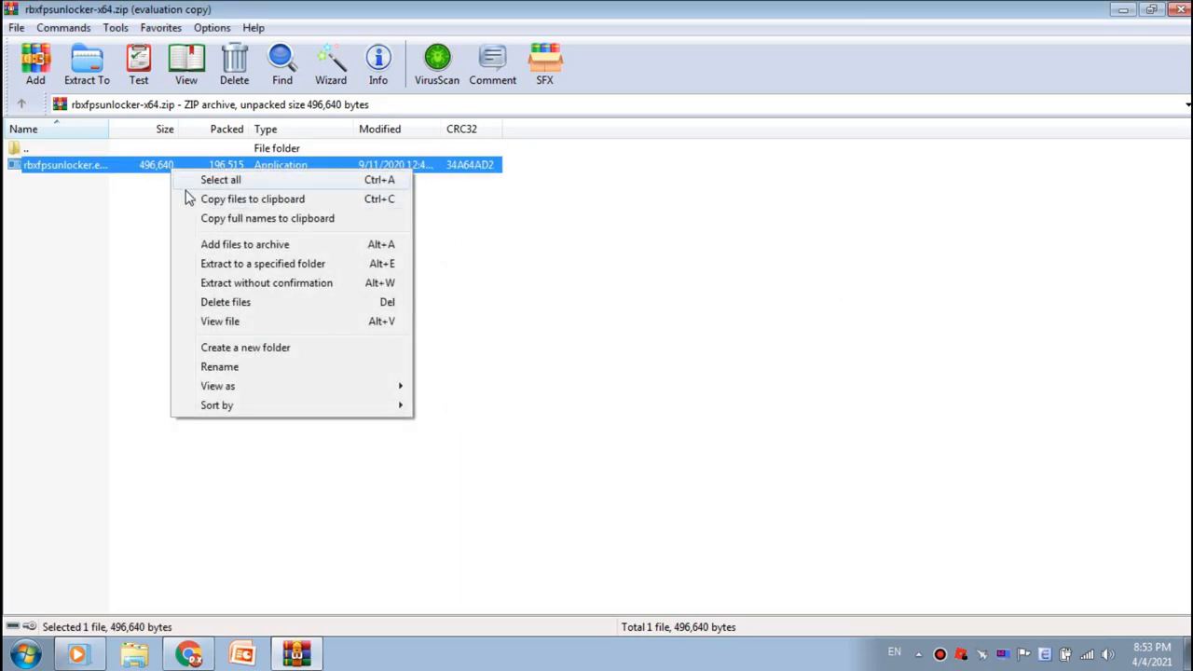
pyautogui.click(263, 263)
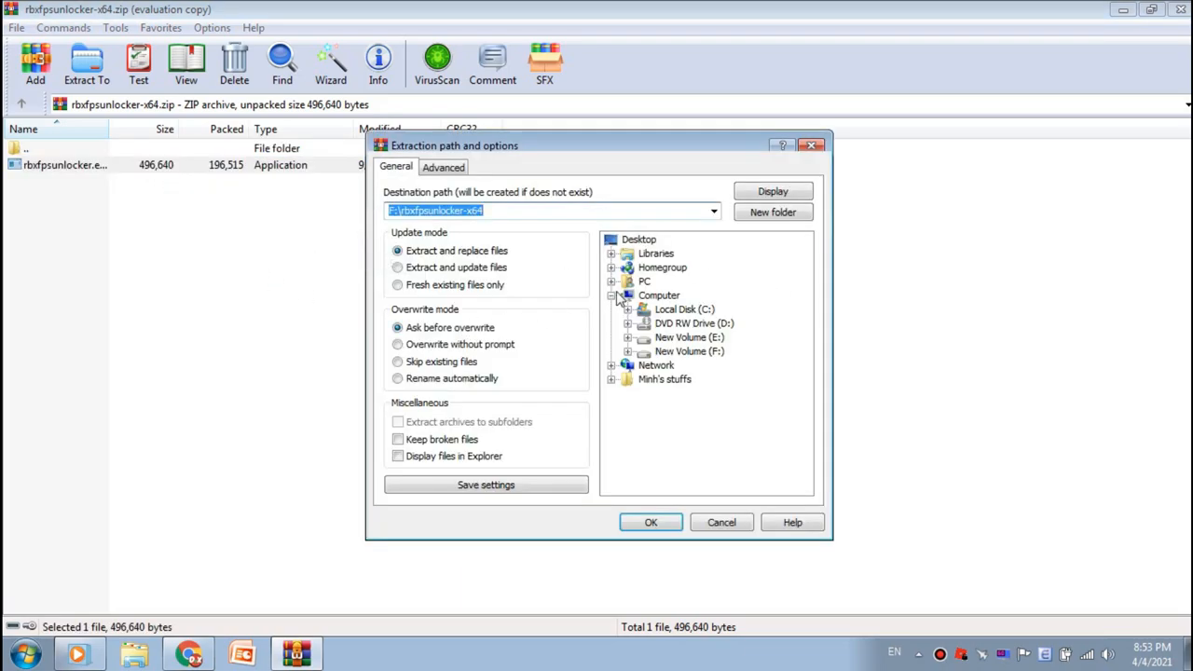
pyautogui.click(639, 239)
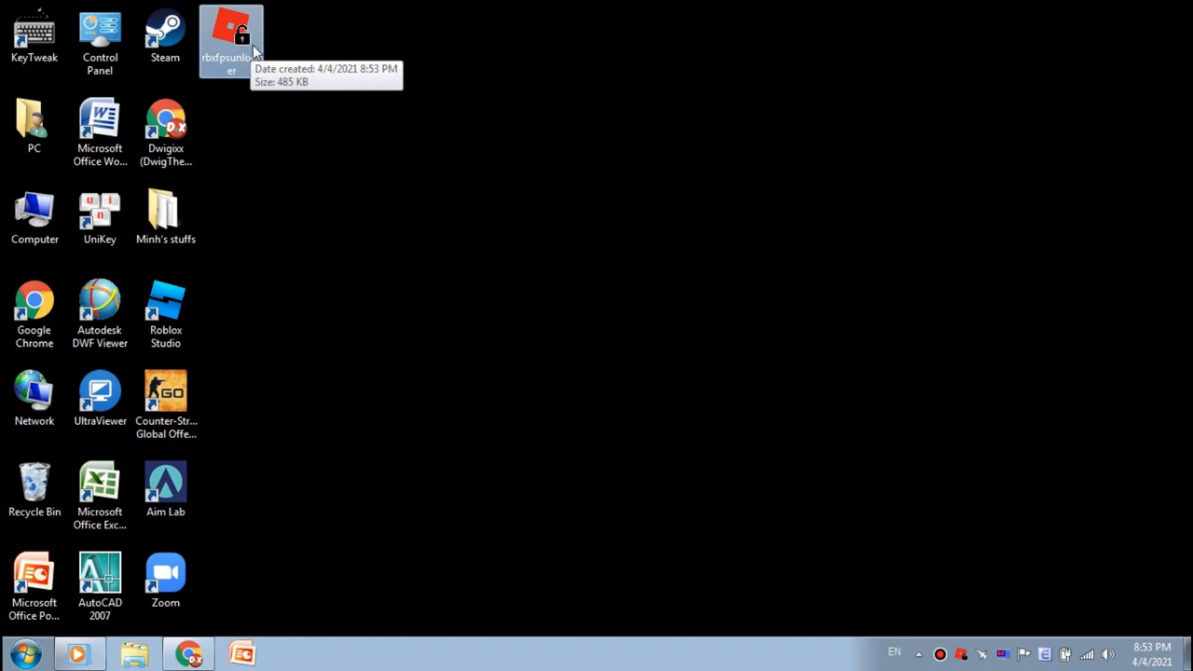
# Step: Set the unlocker's FPS cap to None, confirm it's running, and recycle its settings file
pyautogui.click(939, 654)
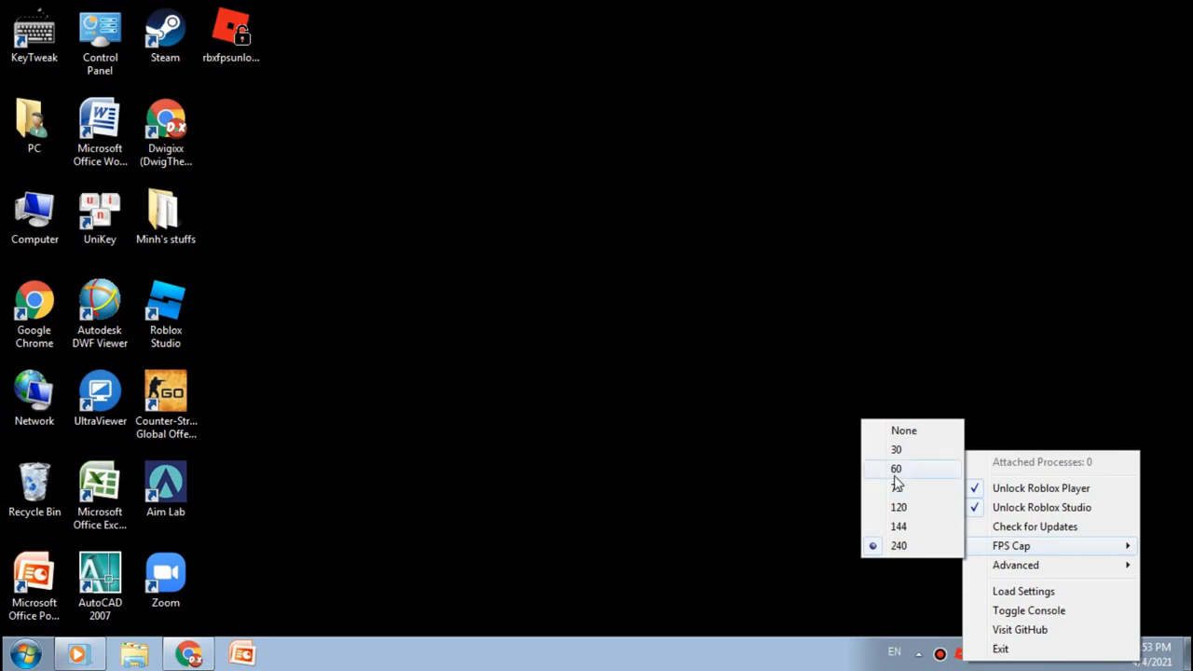
pyautogui.moveTo(893, 483)
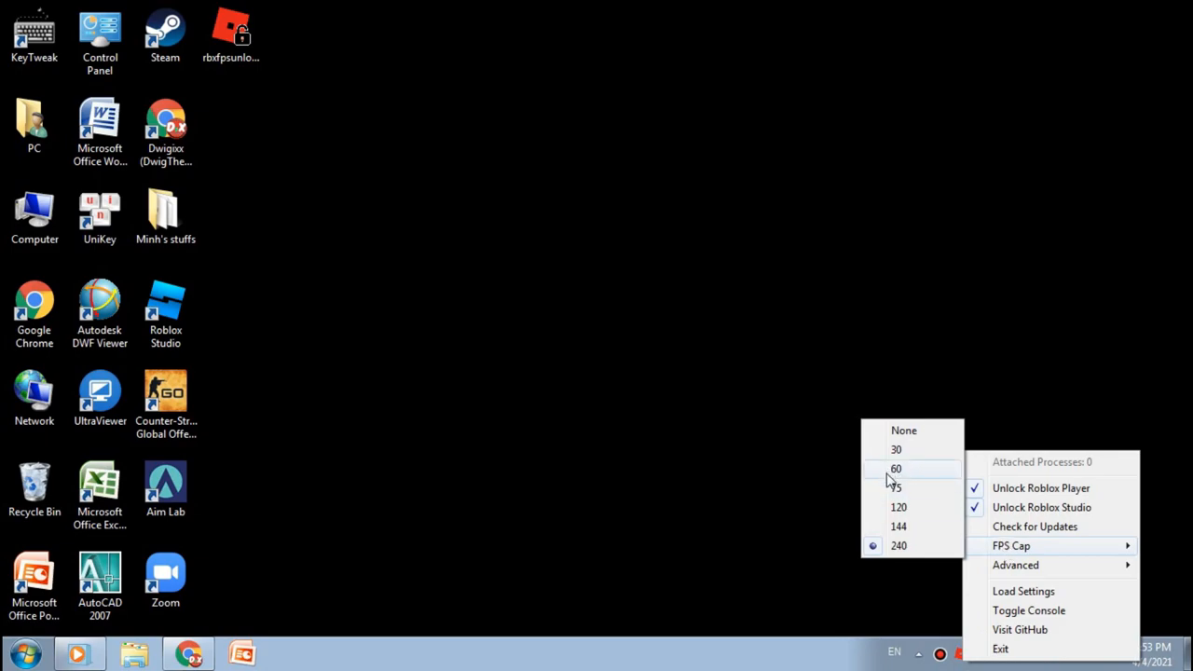
pyautogui.moveTo(898, 488)
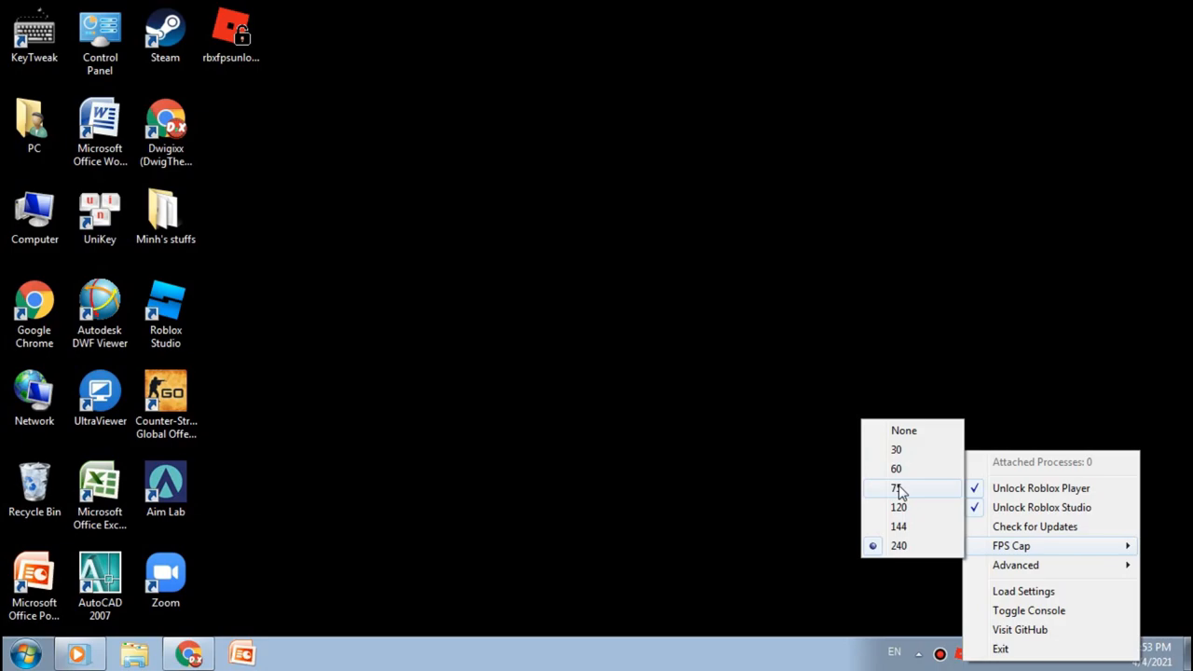
pyautogui.moveTo(900, 527)
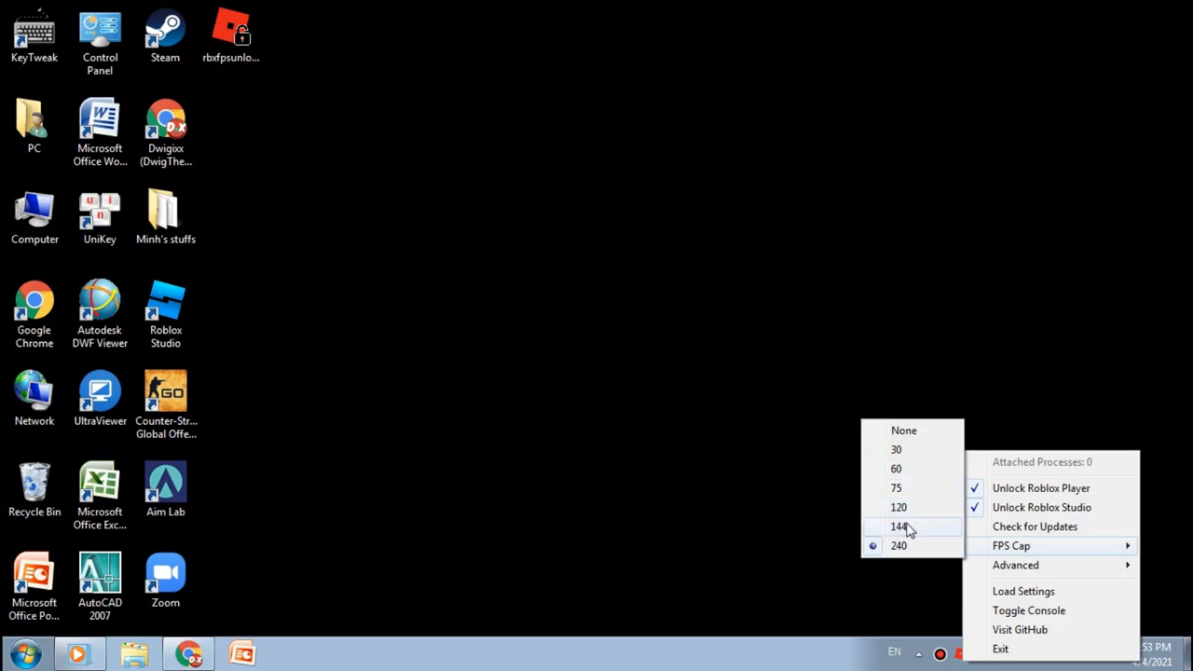
pyautogui.moveTo(899, 545)
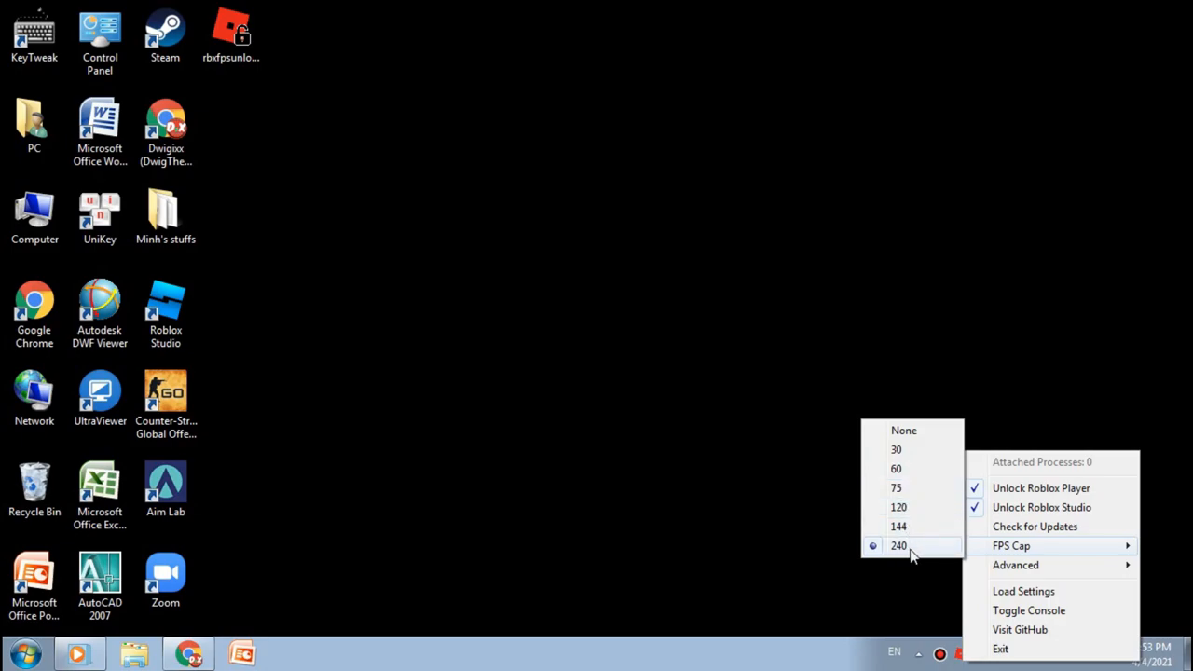
pyautogui.moveTo(896, 449)
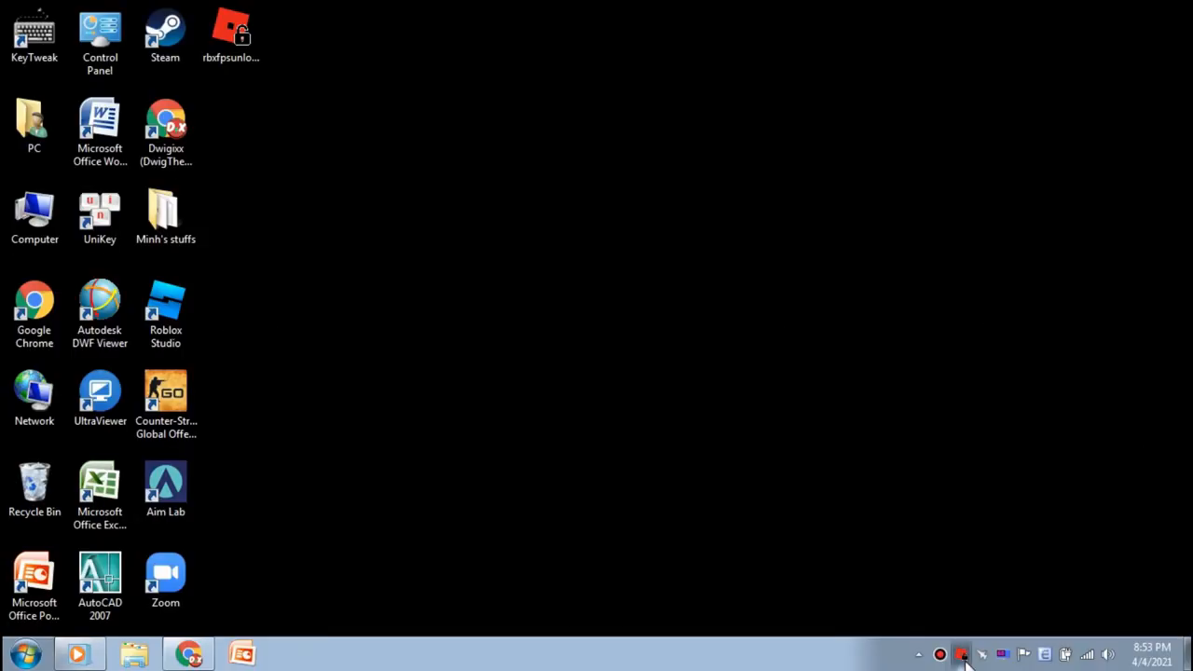
pyautogui.rightClick(961, 655)
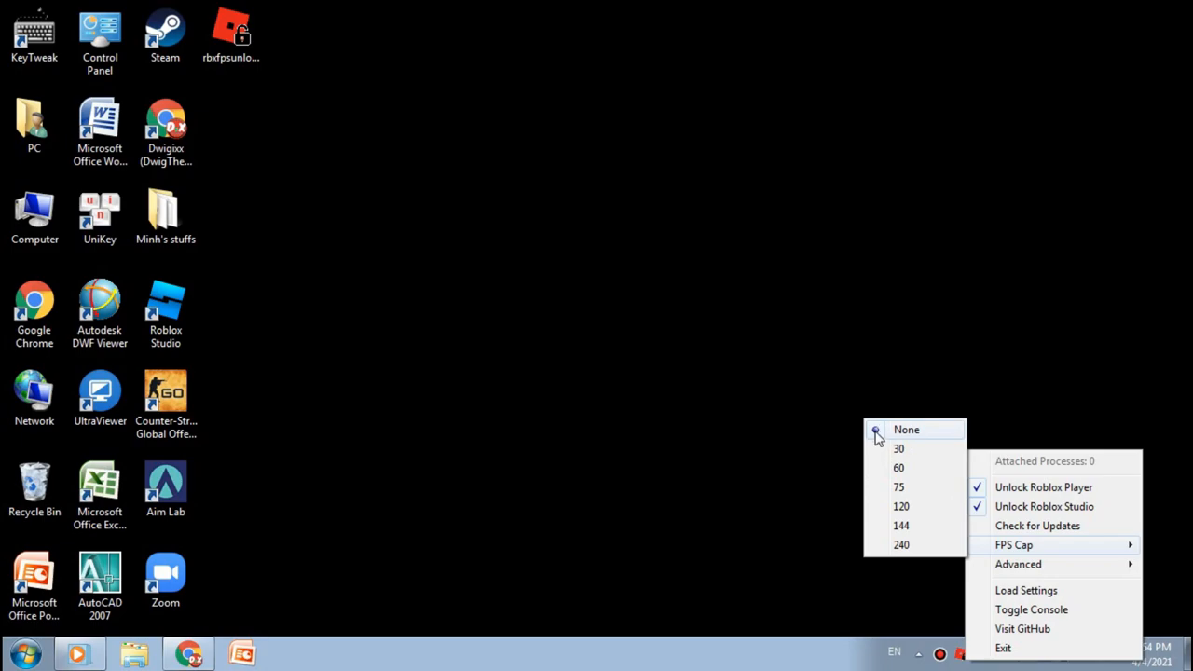
pyautogui.moveTo(872, 427)
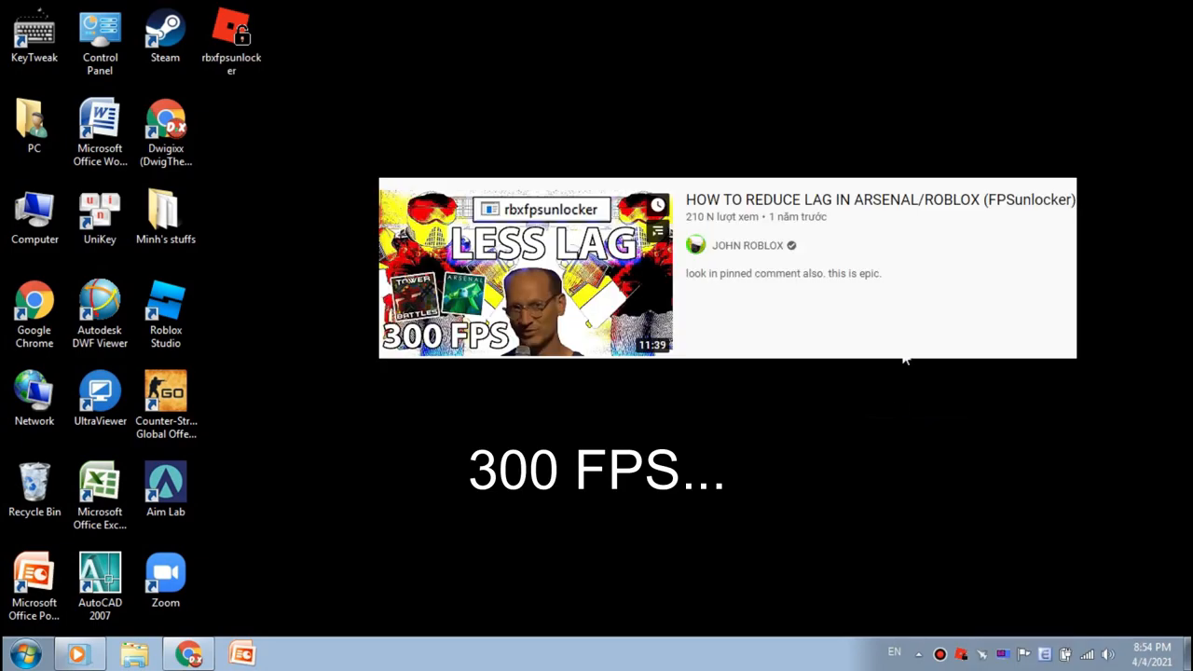
pyautogui.click(231, 33)
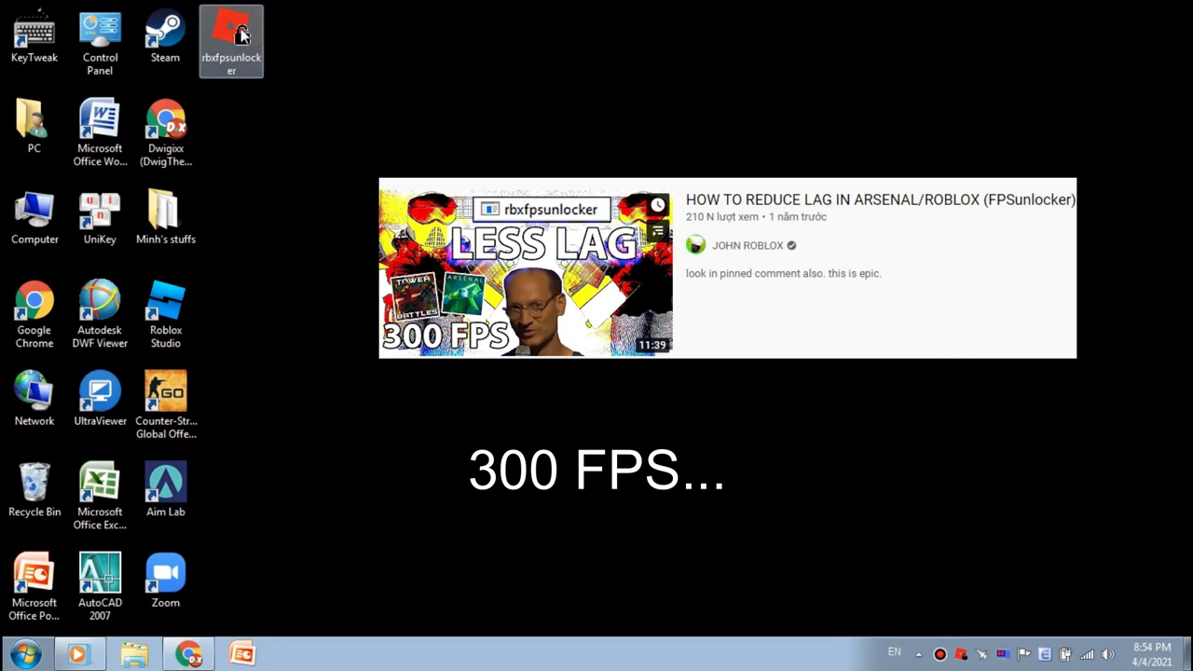
pyautogui.doubleClick(231, 32)
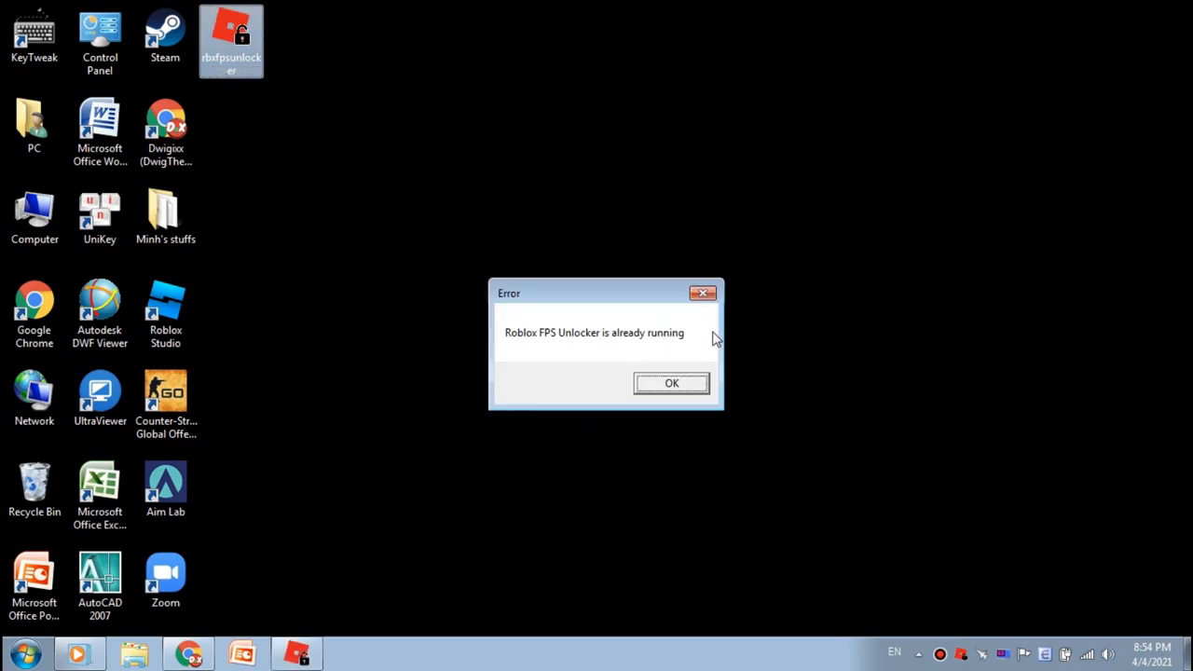
pyautogui.click(672, 383)
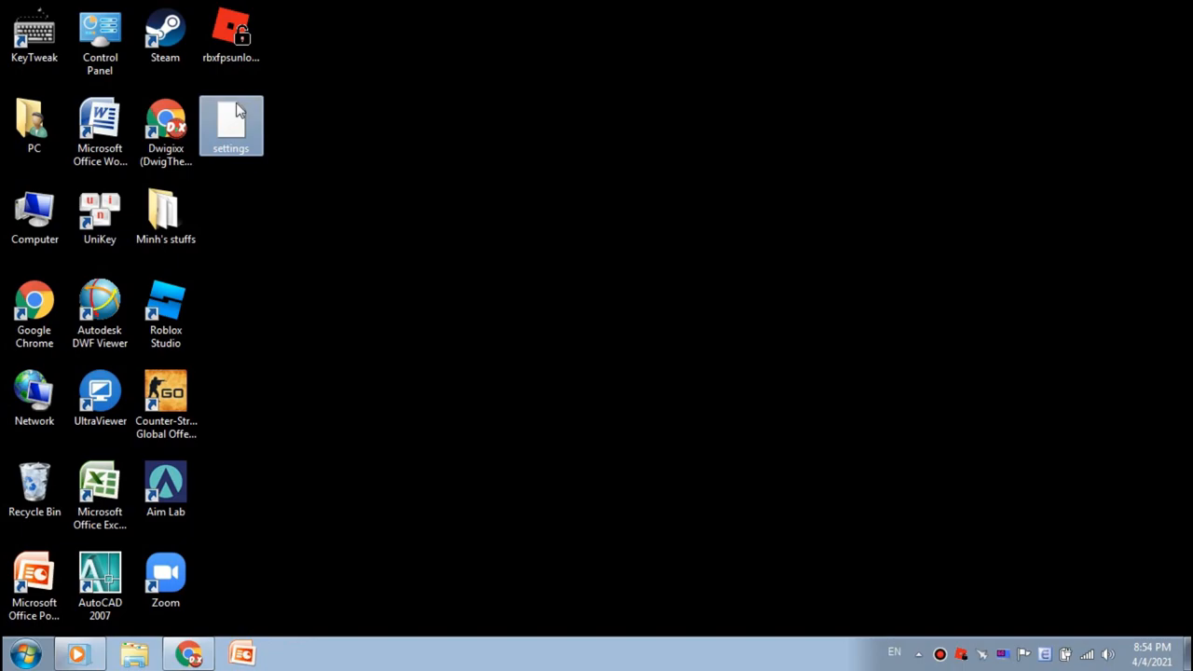
pyautogui.press('Delete')
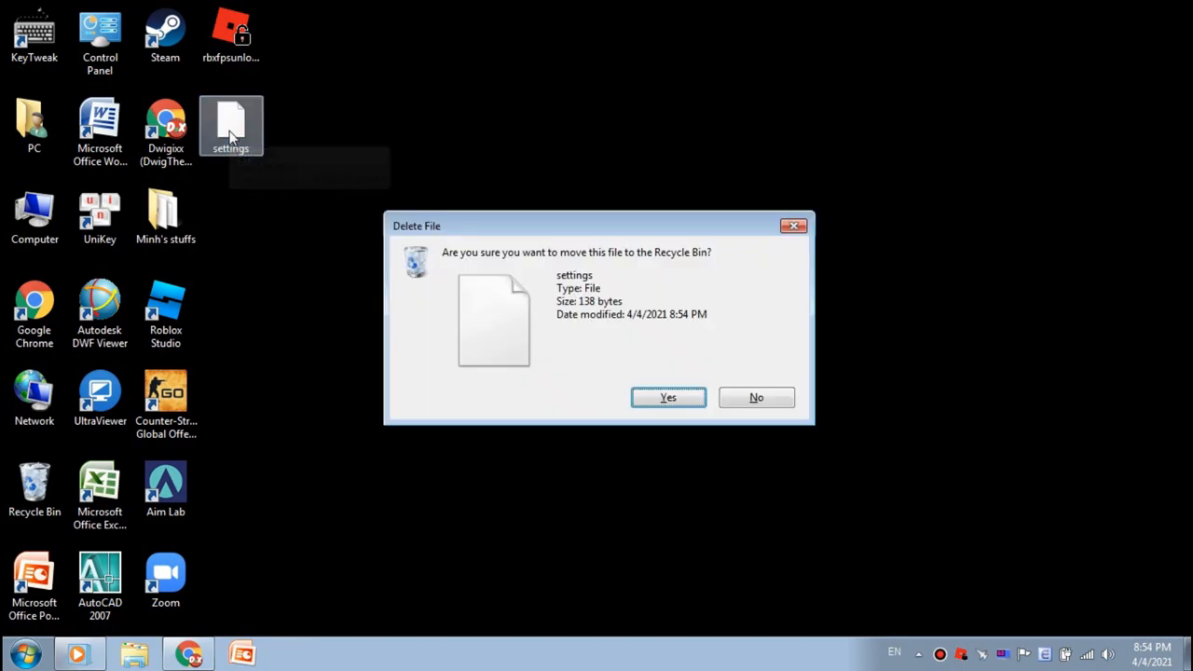
pyautogui.click(668, 397)
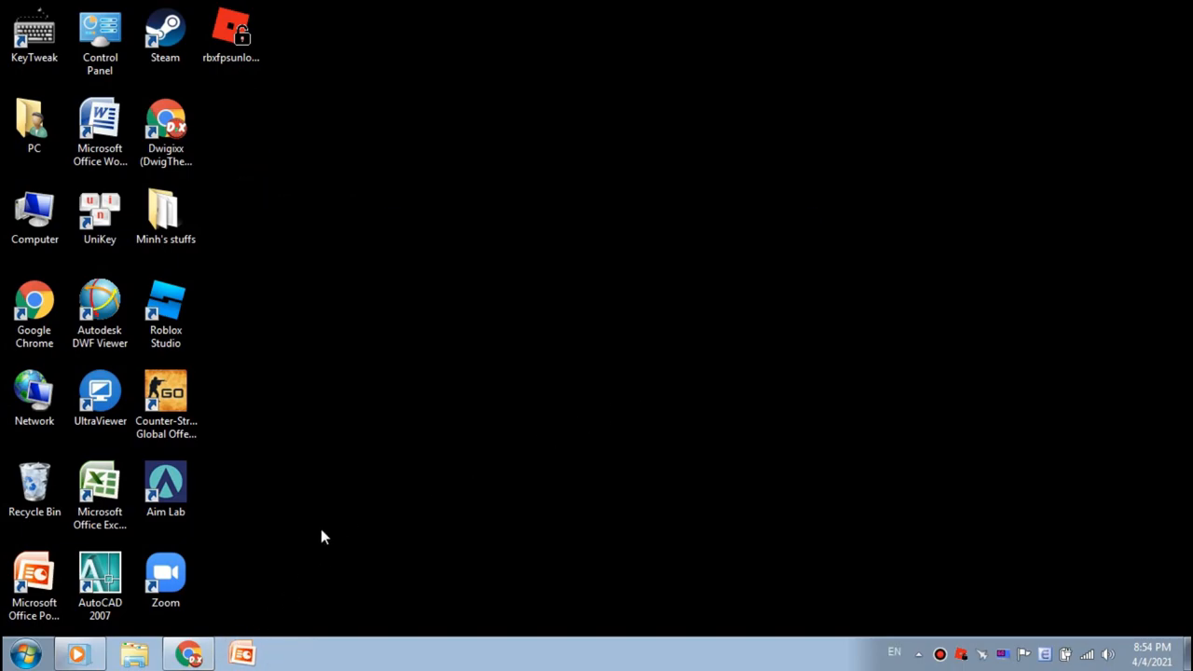
pyautogui.moveTo(240, 464)
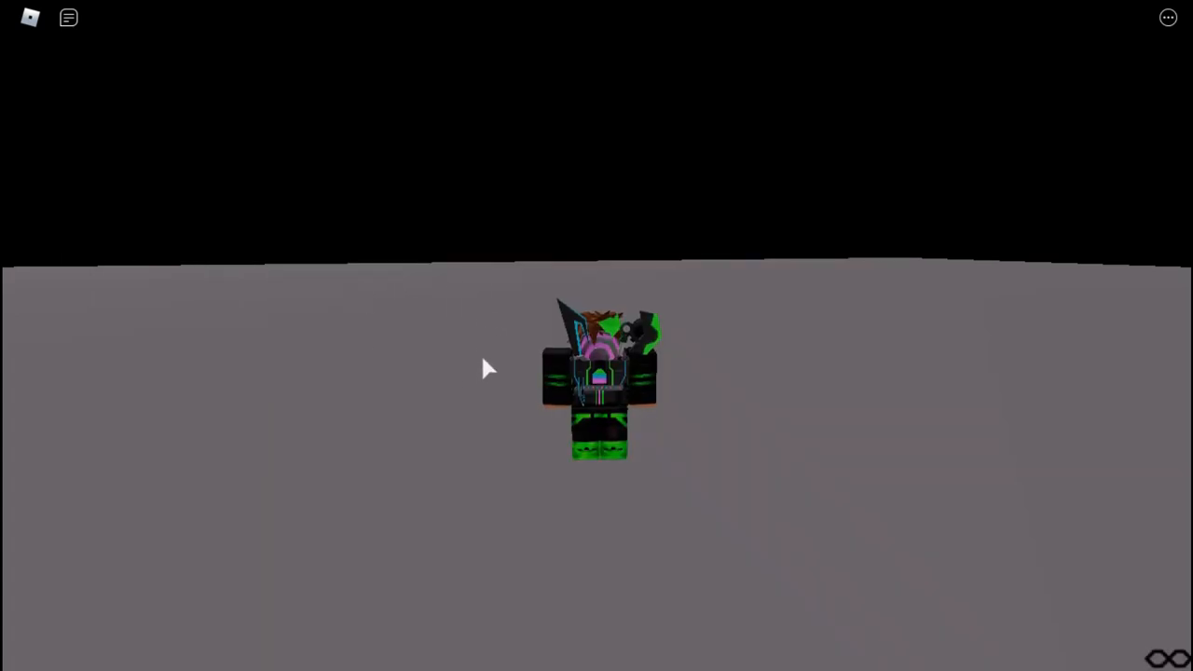
# Step: Set Roblox Graphics Mode to Manual and Graphics Quality to level 2 in Settings
pyautogui.press('Escape')
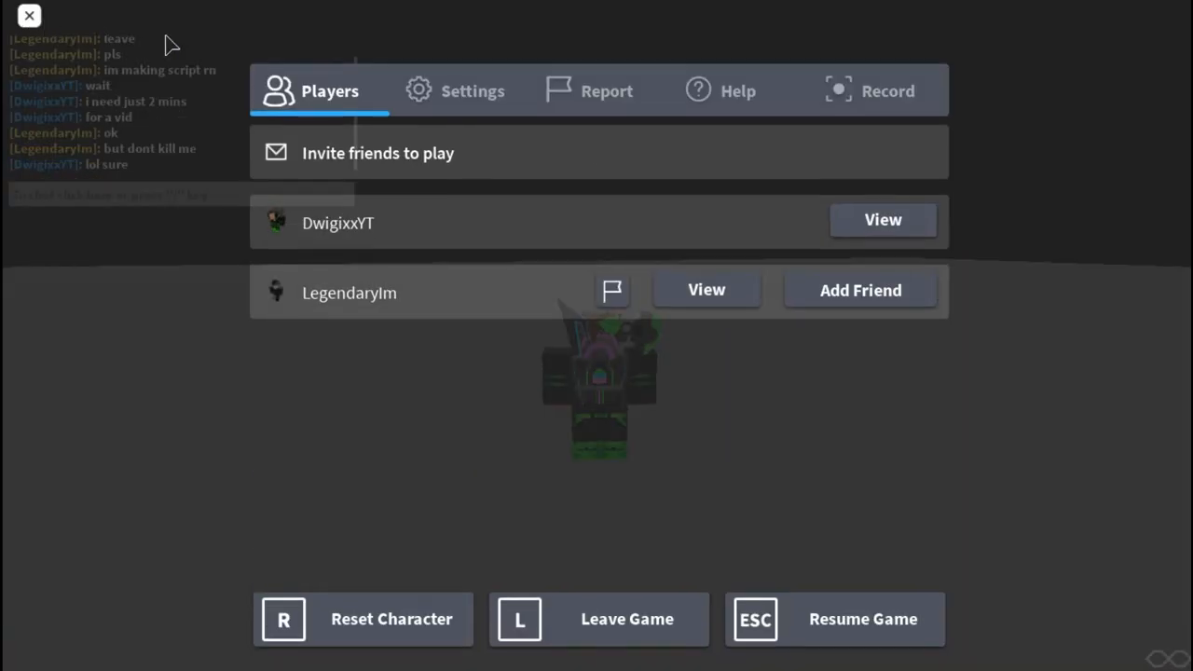
pyautogui.moveTo(478, 105)
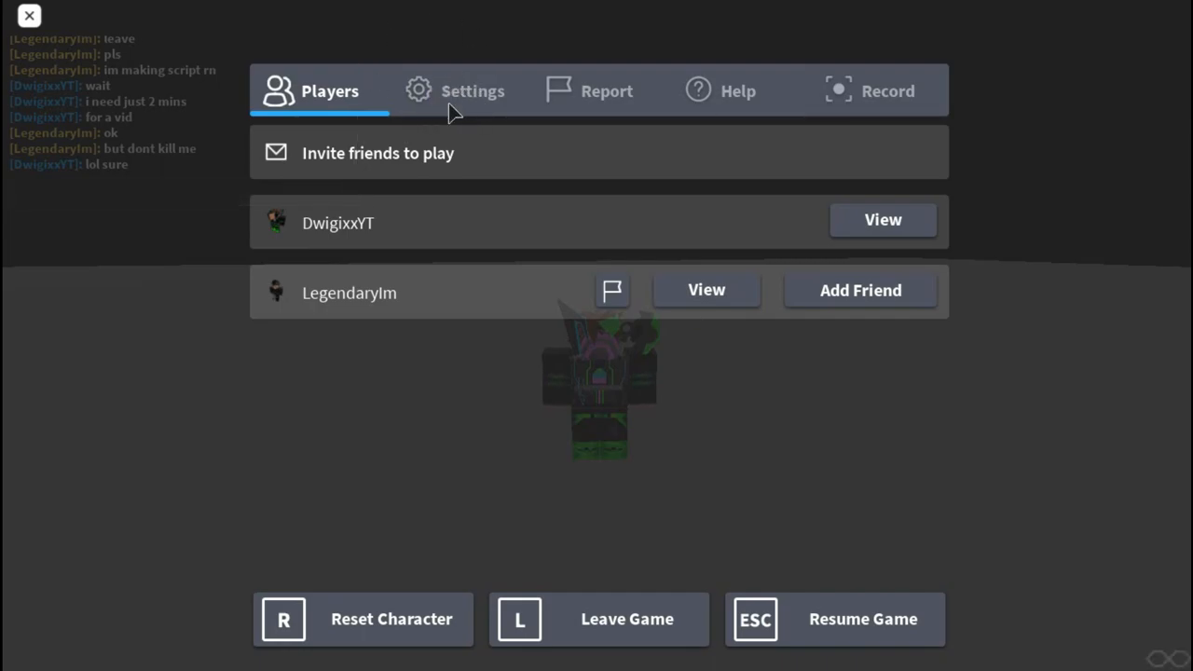
pyautogui.click(473, 91)
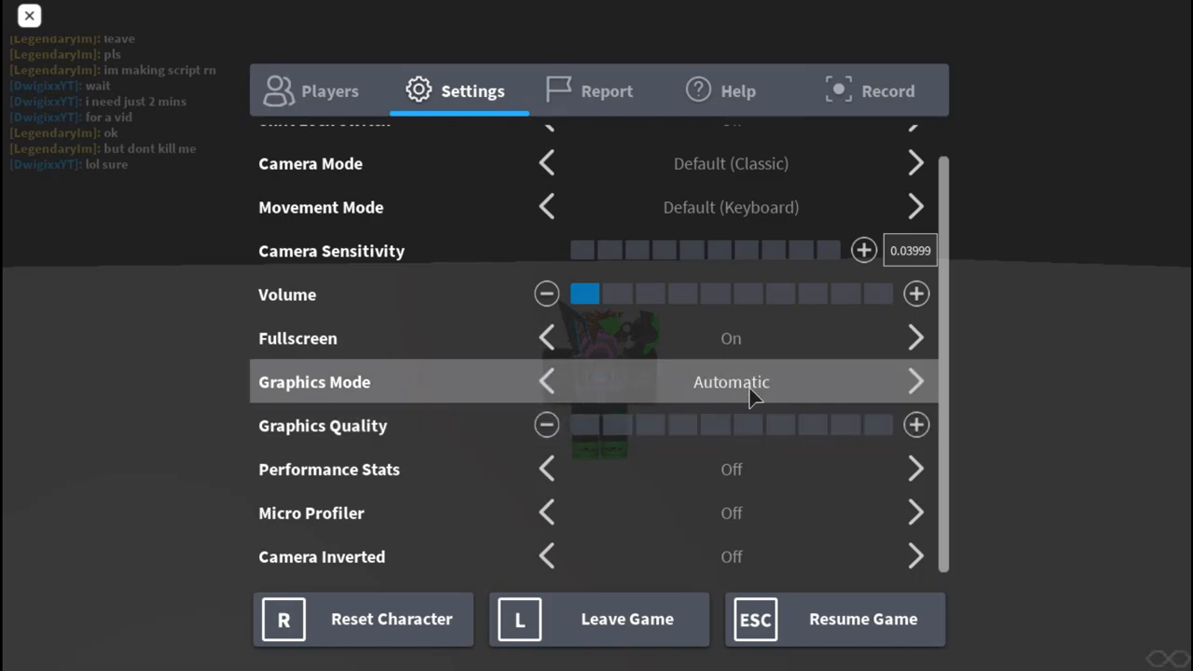
pyautogui.click(915, 381)
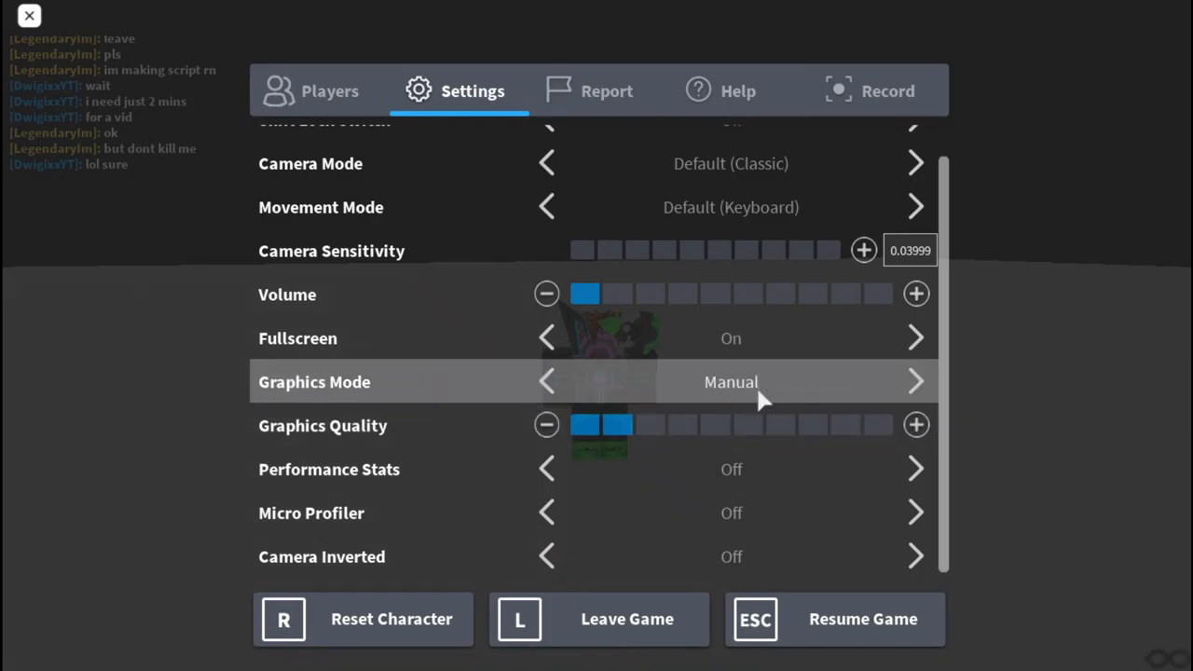
pyautogui.click(915, 382)
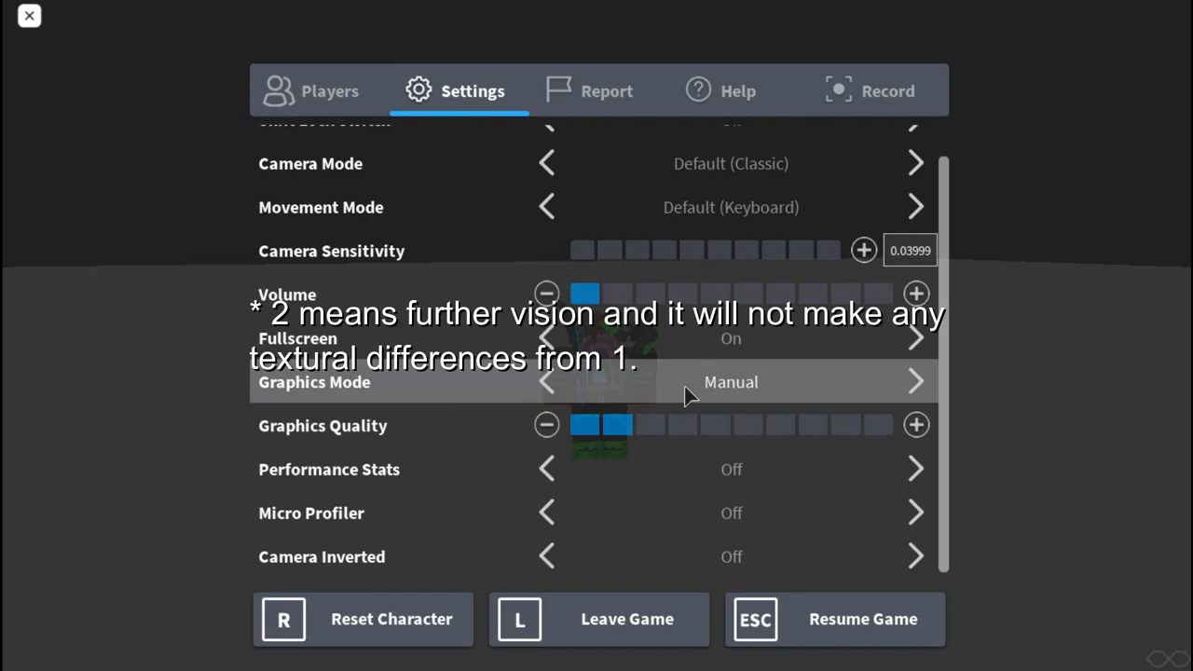
pyautogui.moveTo(699, 425)
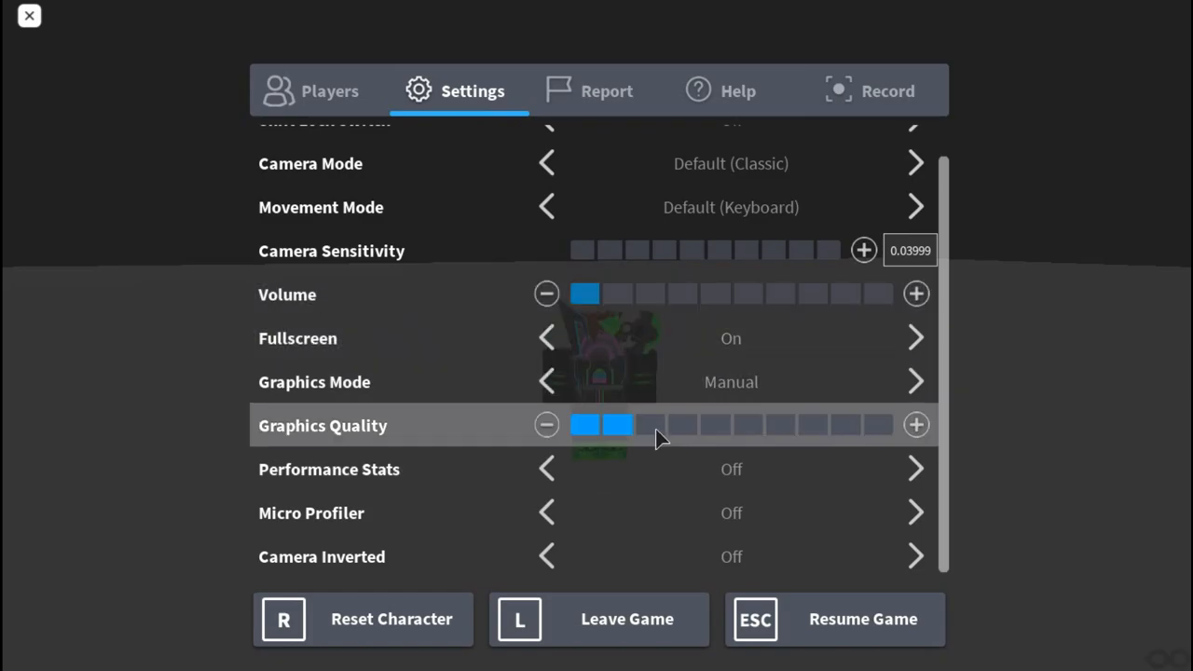
pyautogui.click(547, 425)
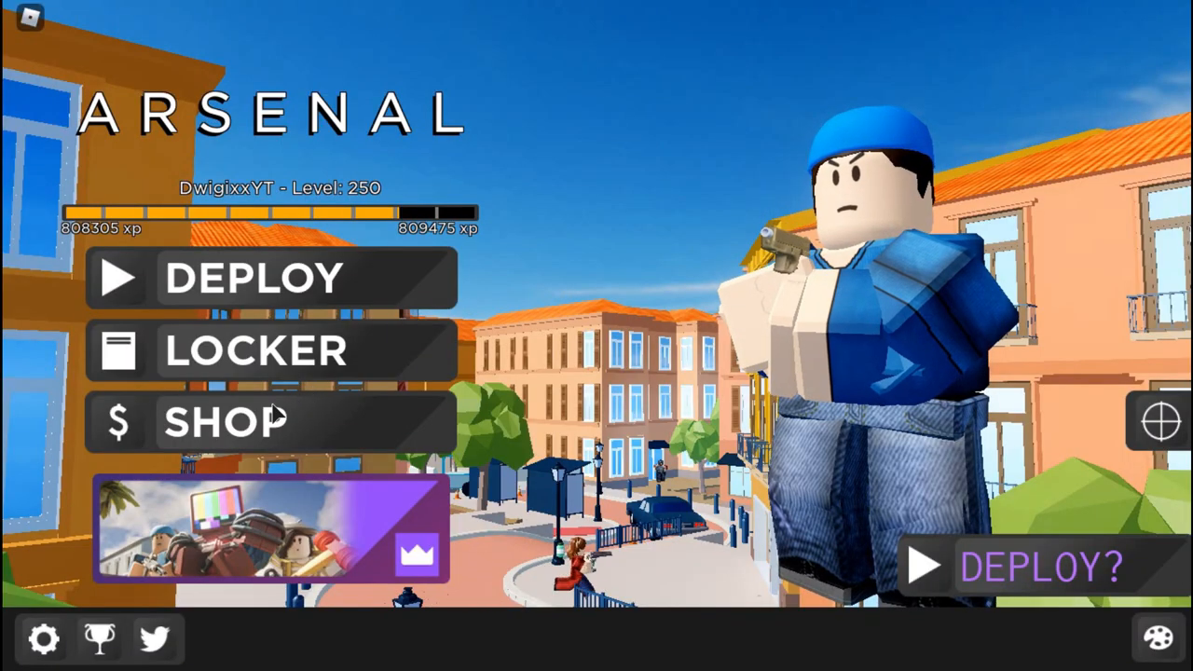
pyautogui.moveTo(44, 638)
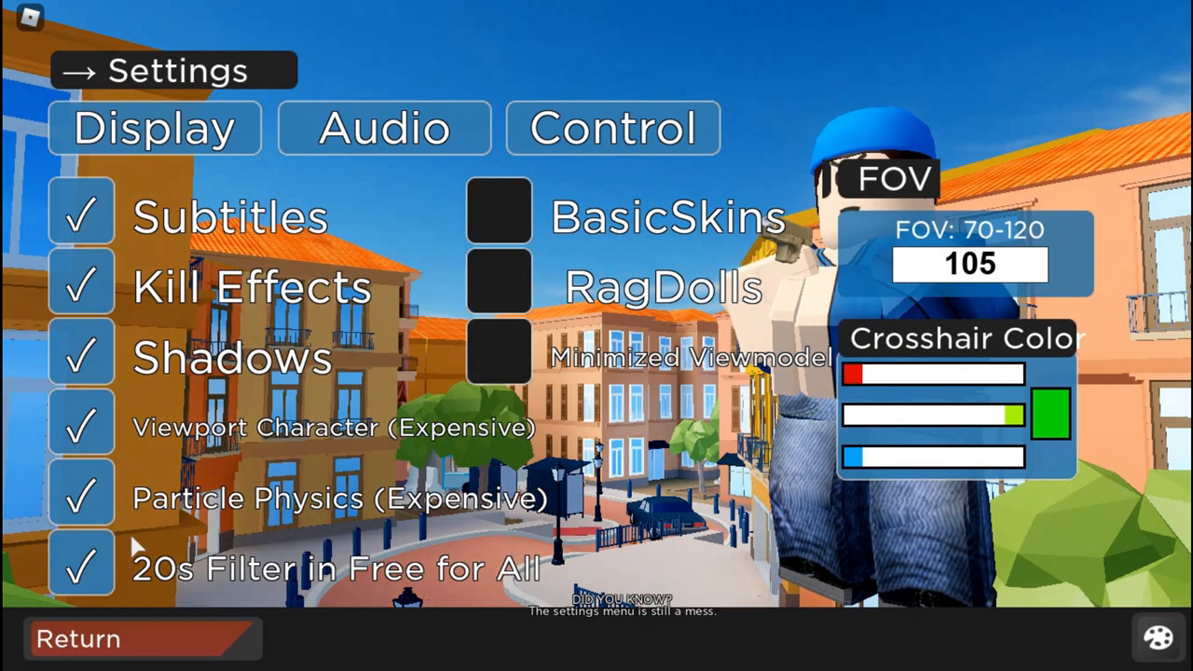
# Step: Untick Subtitles, Kill Effects, Shadows, Viewport Character, Particle Physics and 20s Filter in Arsenal's Display settings
pyautogui.click(497, 215)
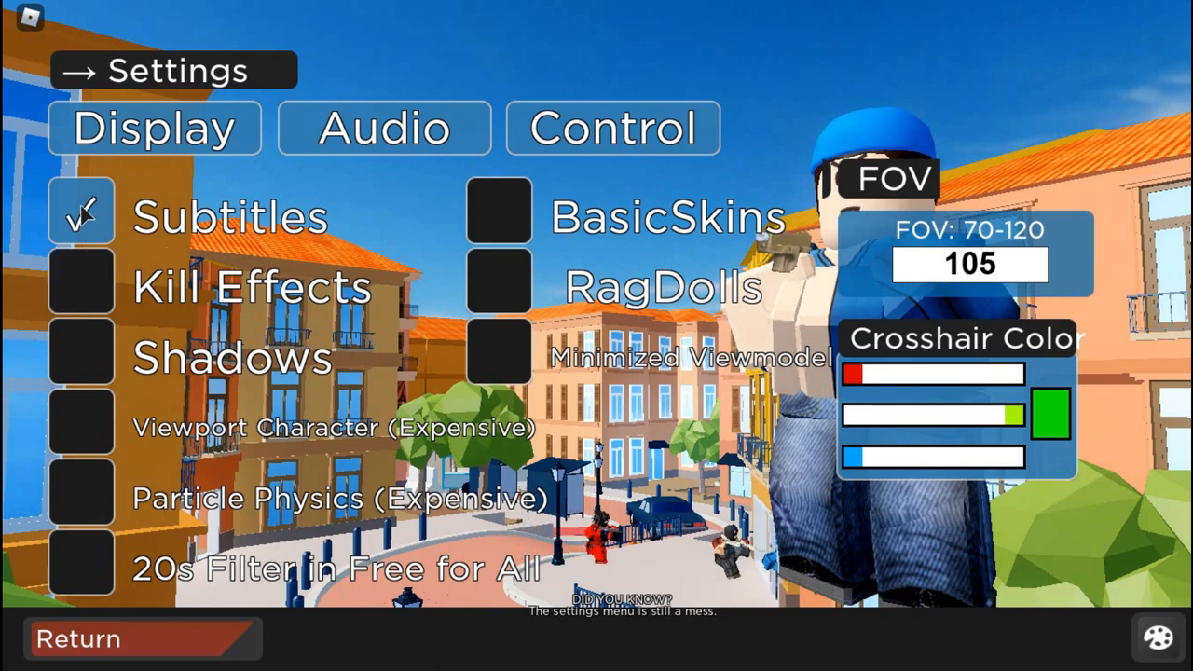
pyautogui.click(81, 215)
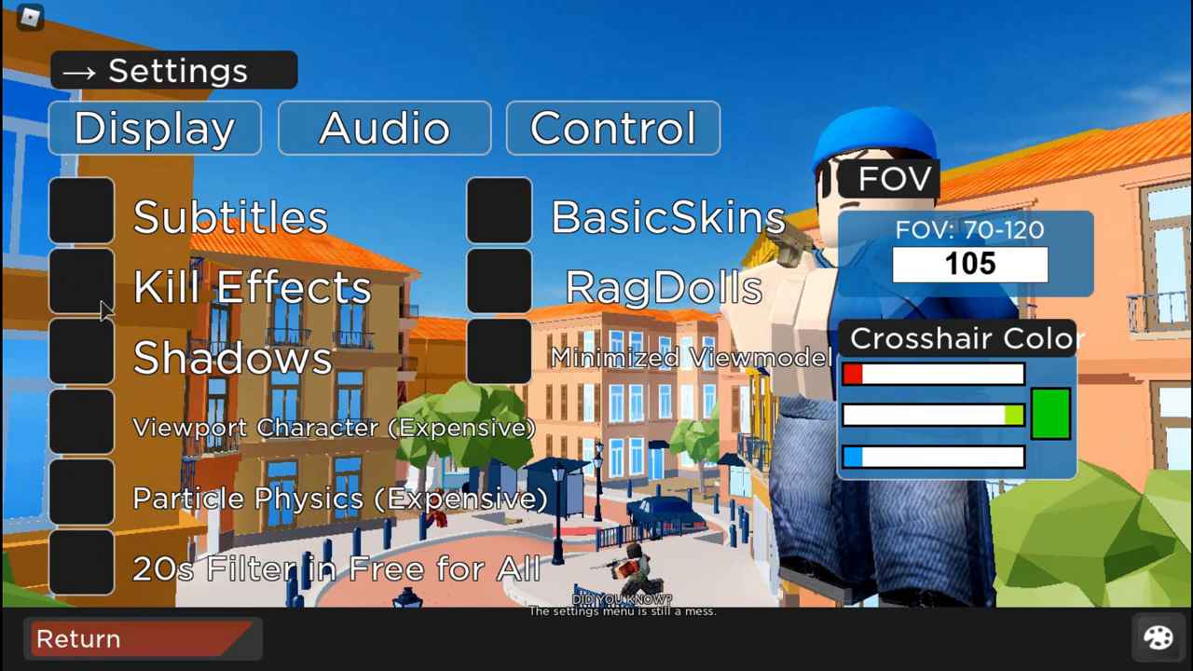
pyautogui.click(79, 286)
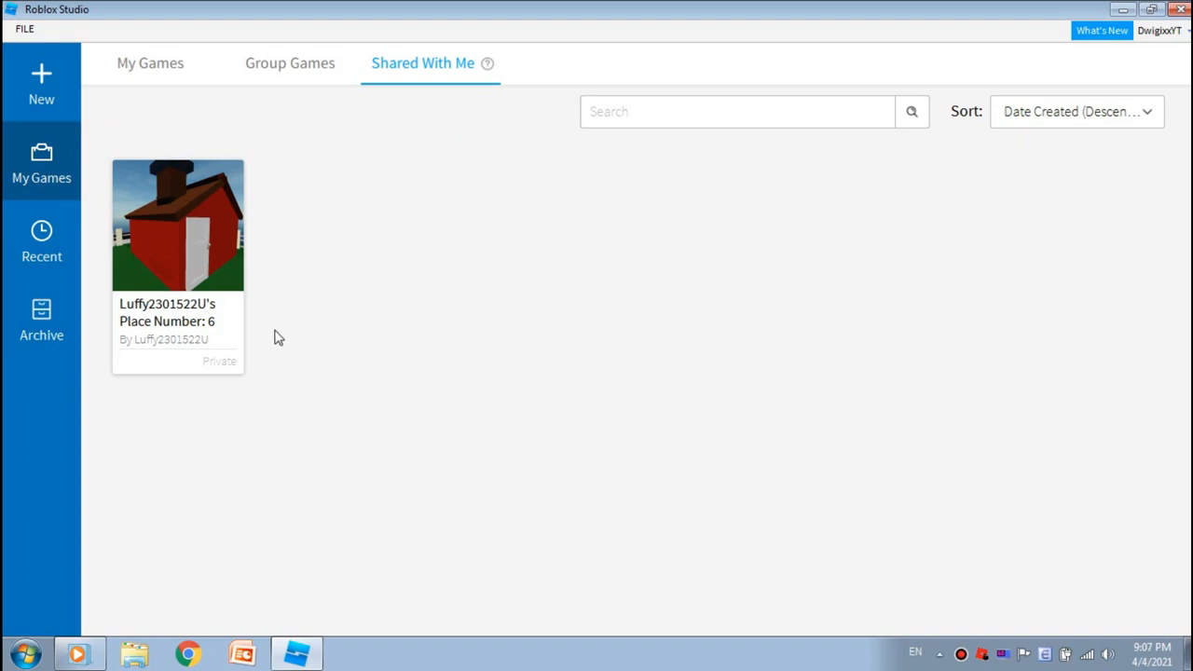
pyautogui.moveTo(68, 224)
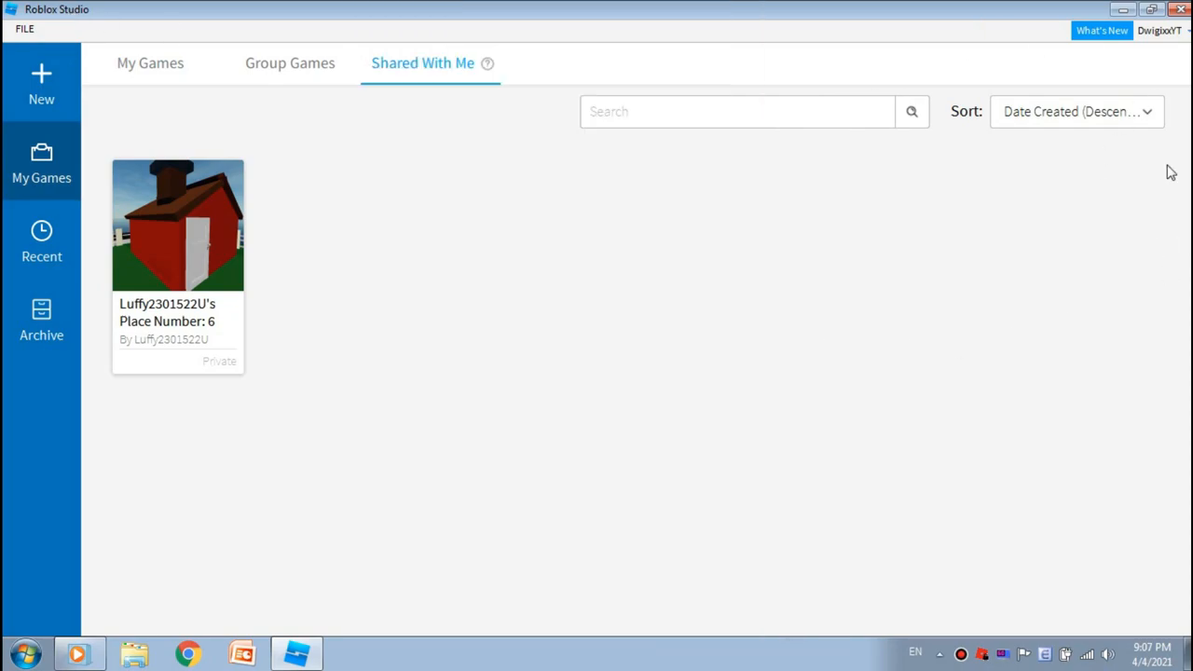
pyautogui.moveTo(544, 288)
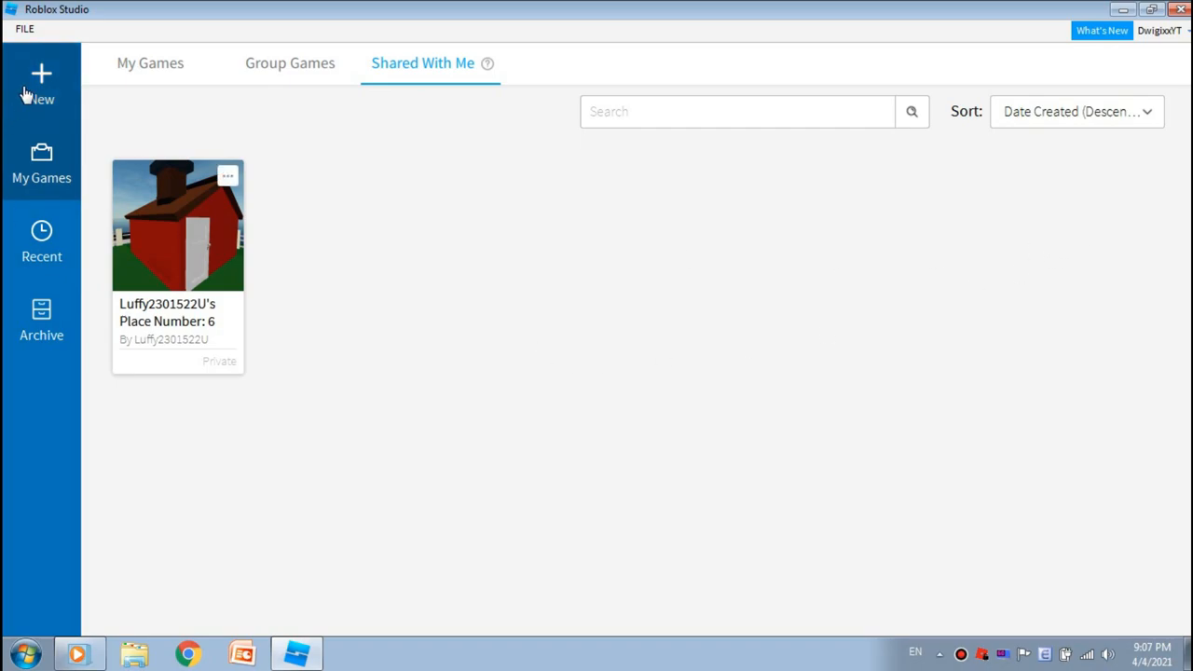
# Step: Open Roblox Studio's settings window from the start page's FILE menu
pyautogui.click(24, 29)
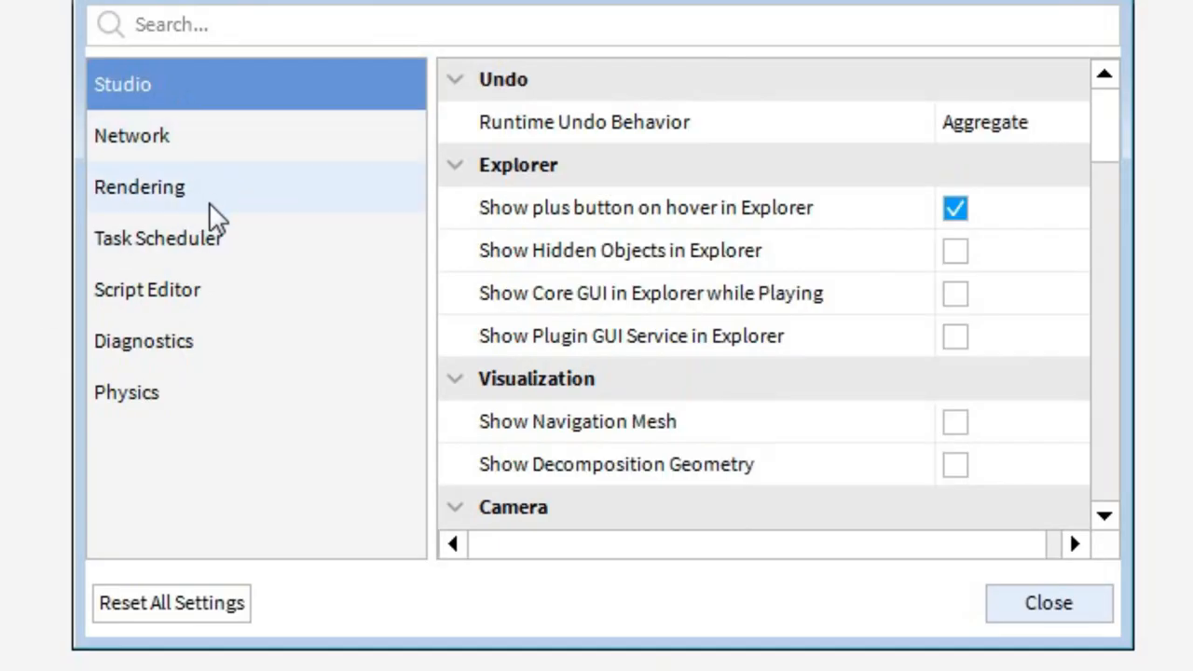
pyautogui.moveTo(159, 237)
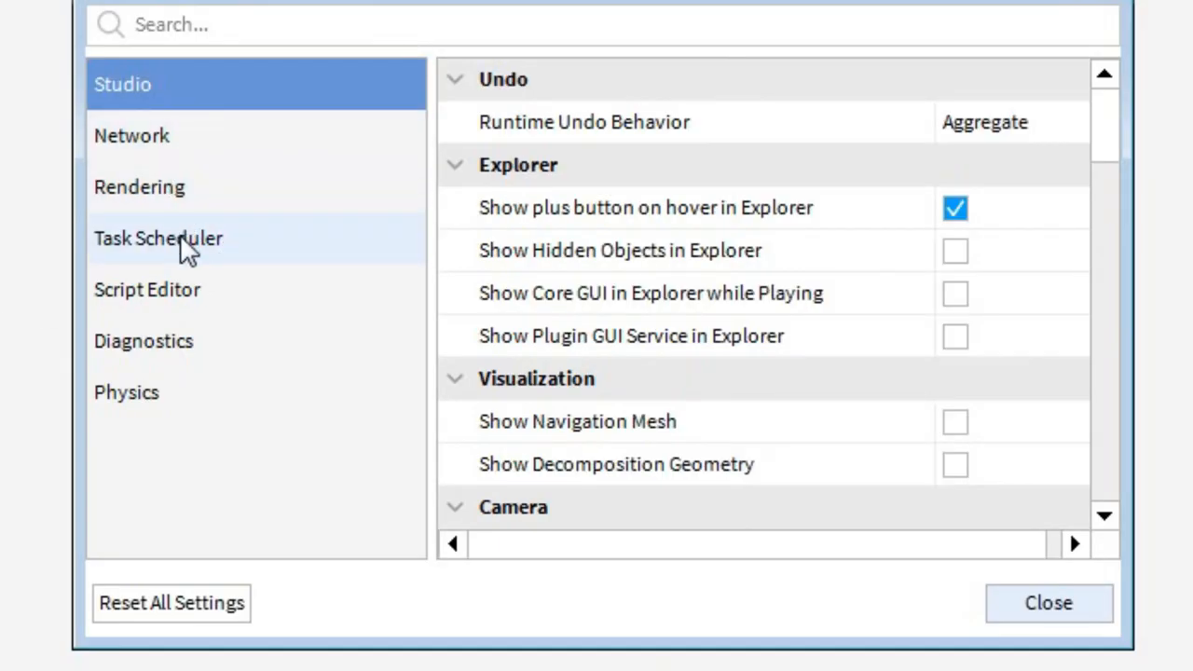
pyautogui.moveTo(200, 494)
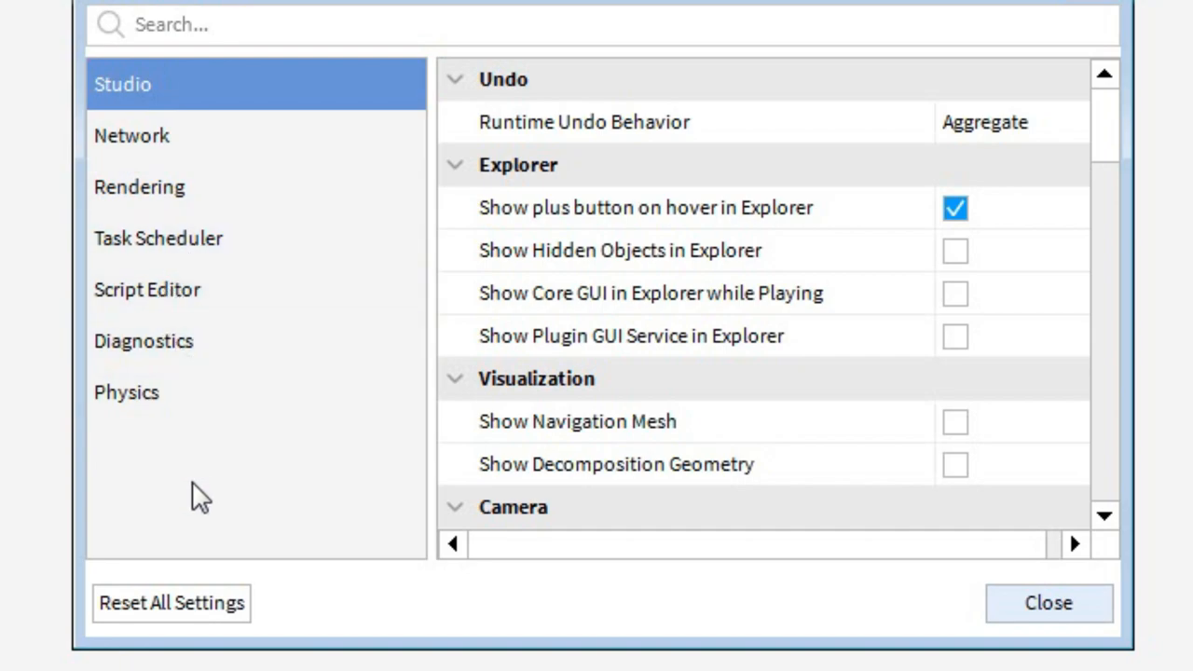
# Step: Set Rendering > General Graphics Mode to Direct3D9, then close Studio Settings
pyautogui.click(139, 186)
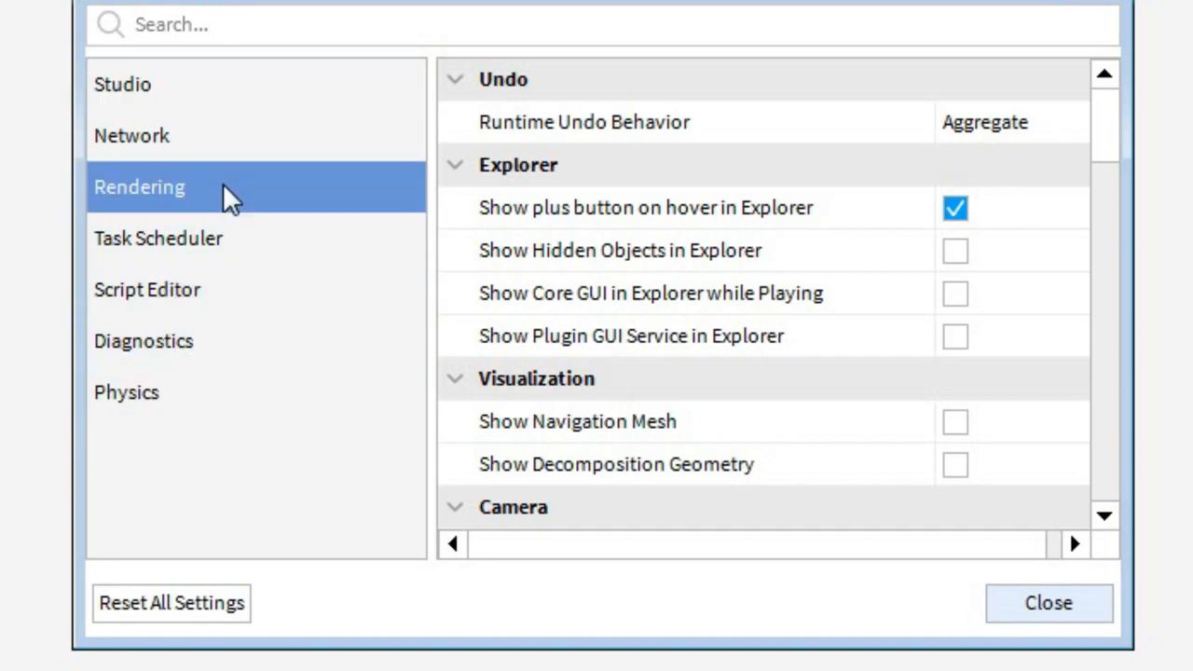
pyautogui.scroll(-3)
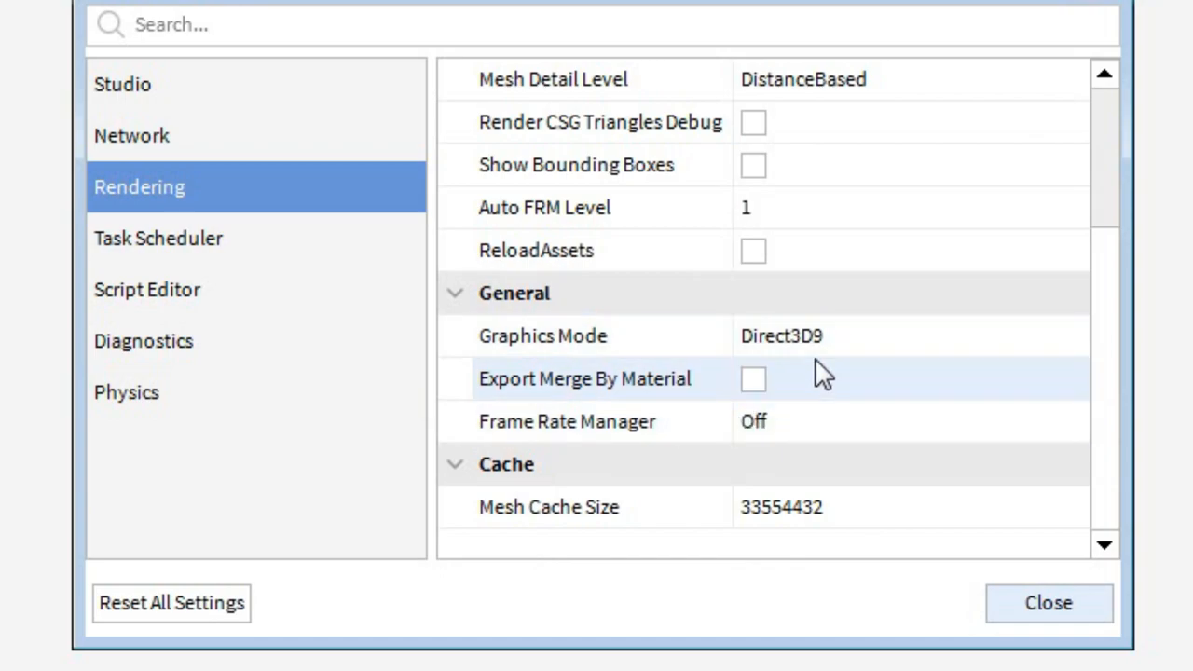
pyautogui.click(904, 336)
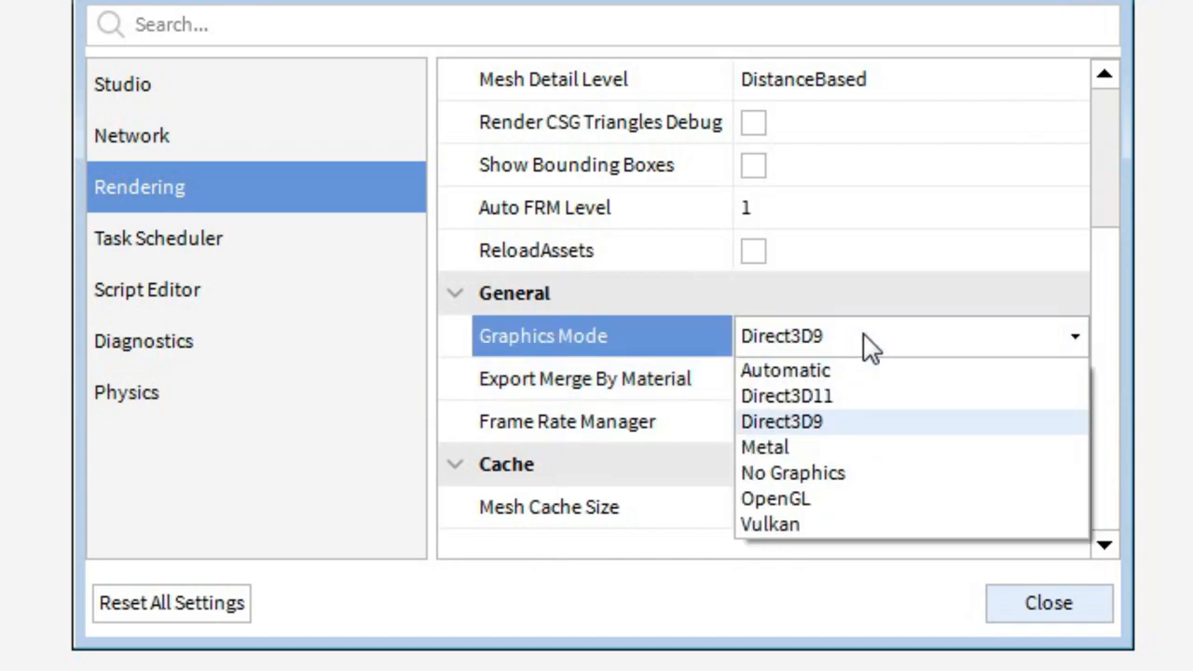
pyautogui.moveTo(877, 370)
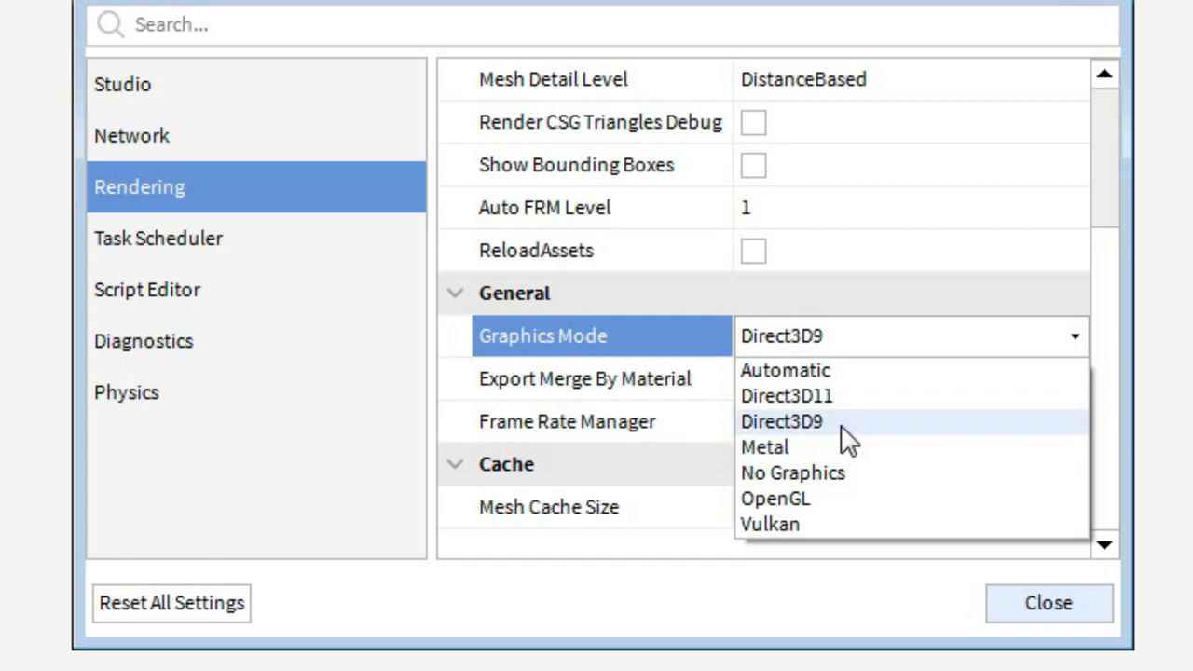
pyautogui.moveTo(853, 433)
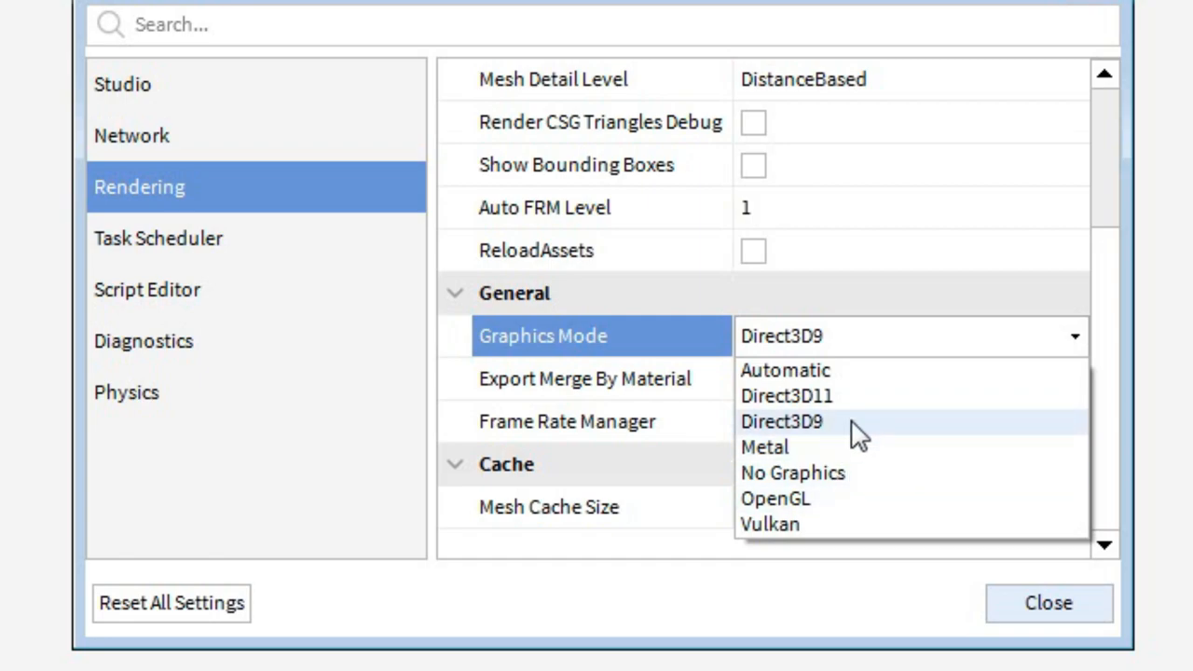
pyautogui.click(786, 396)
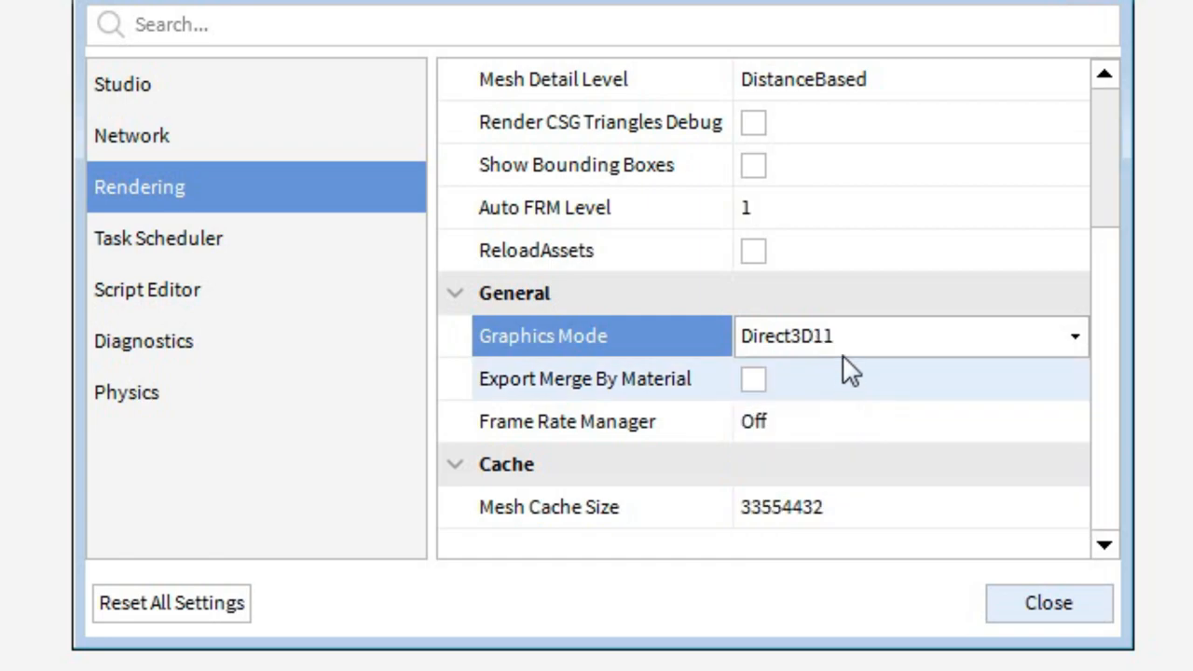
pyautogui.click(909, 421)
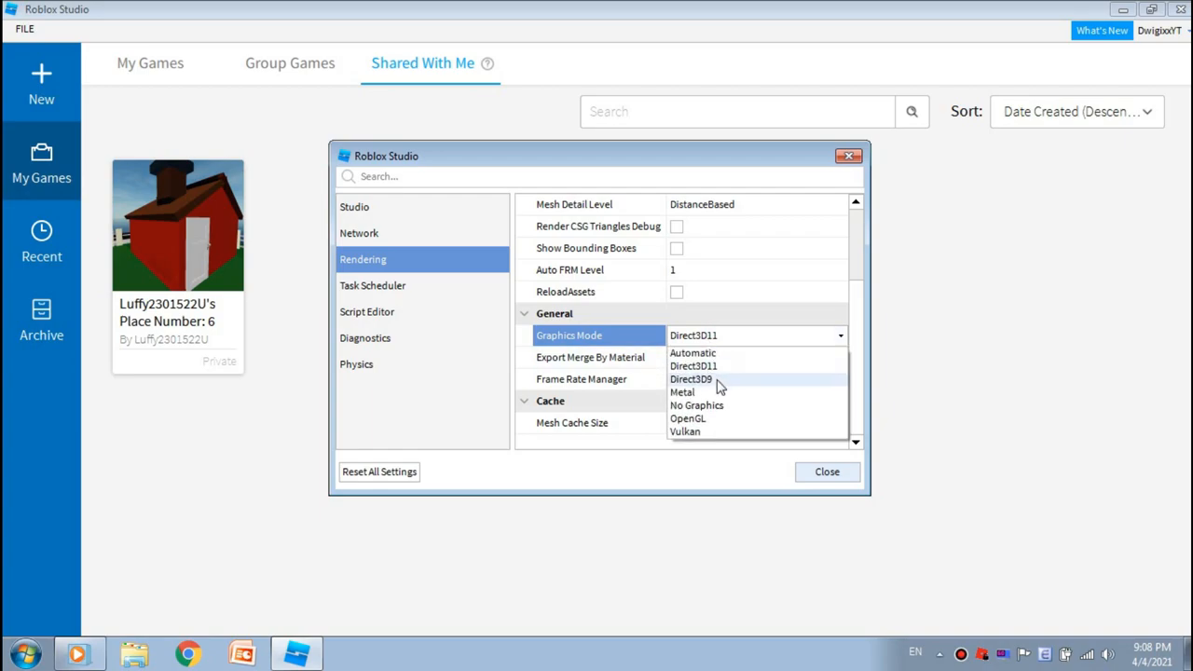
pyautogui.click(693, 378)
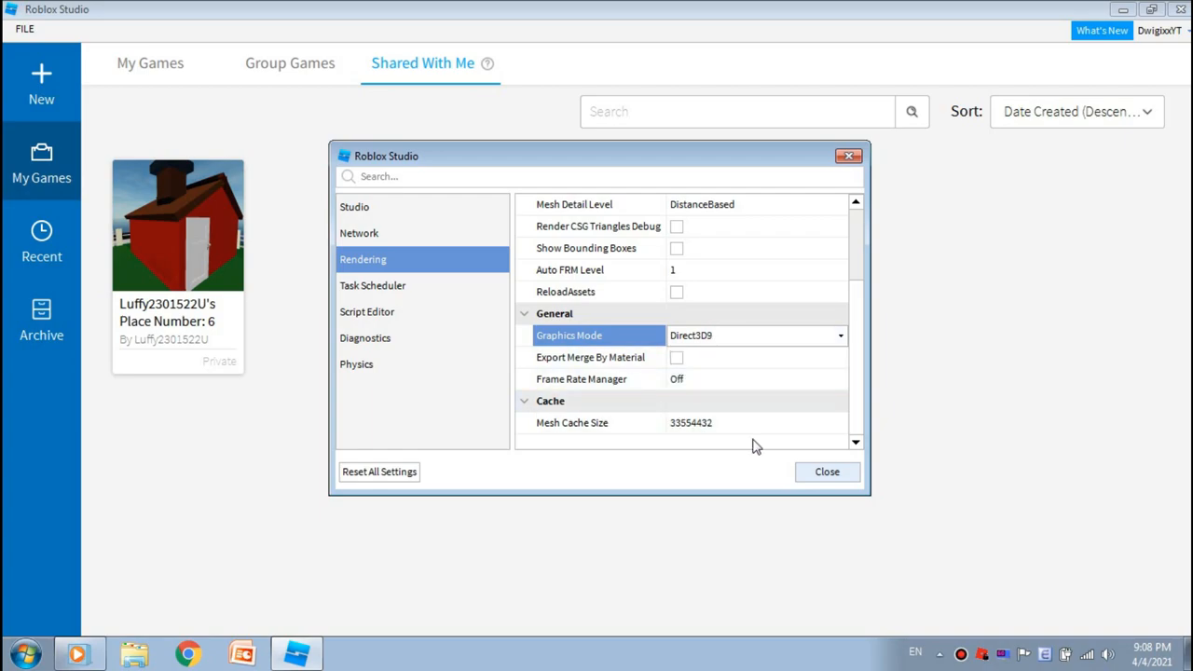
pyautogui.moveTo(780, 487)
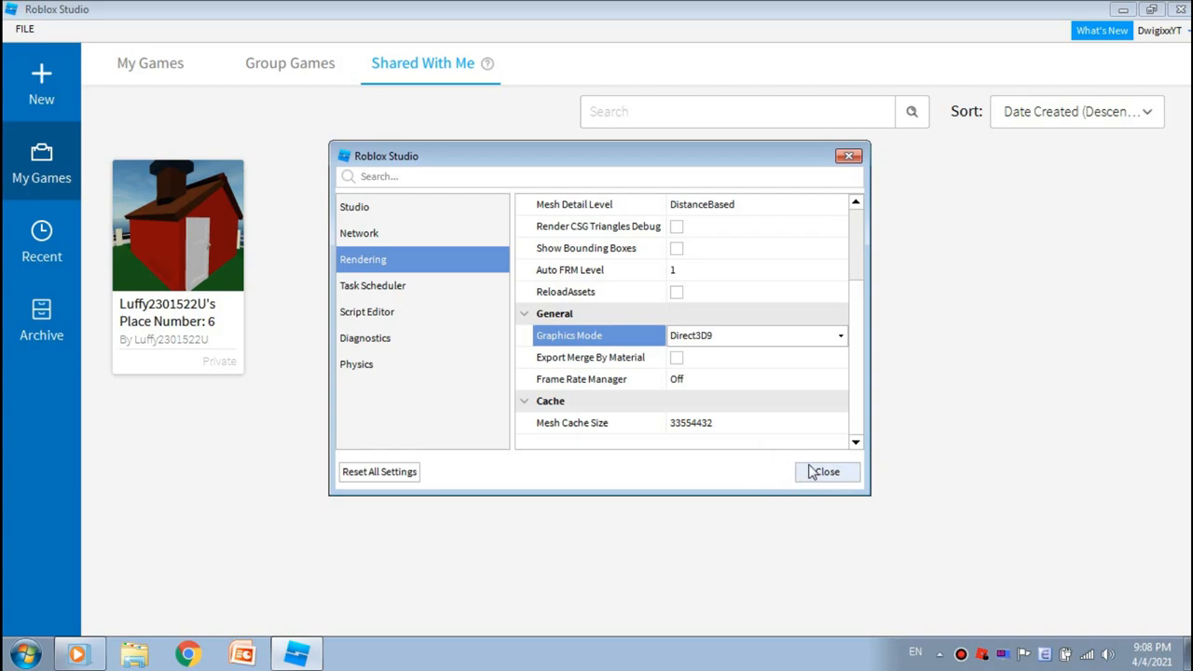
pyautogui.click(826, 472)
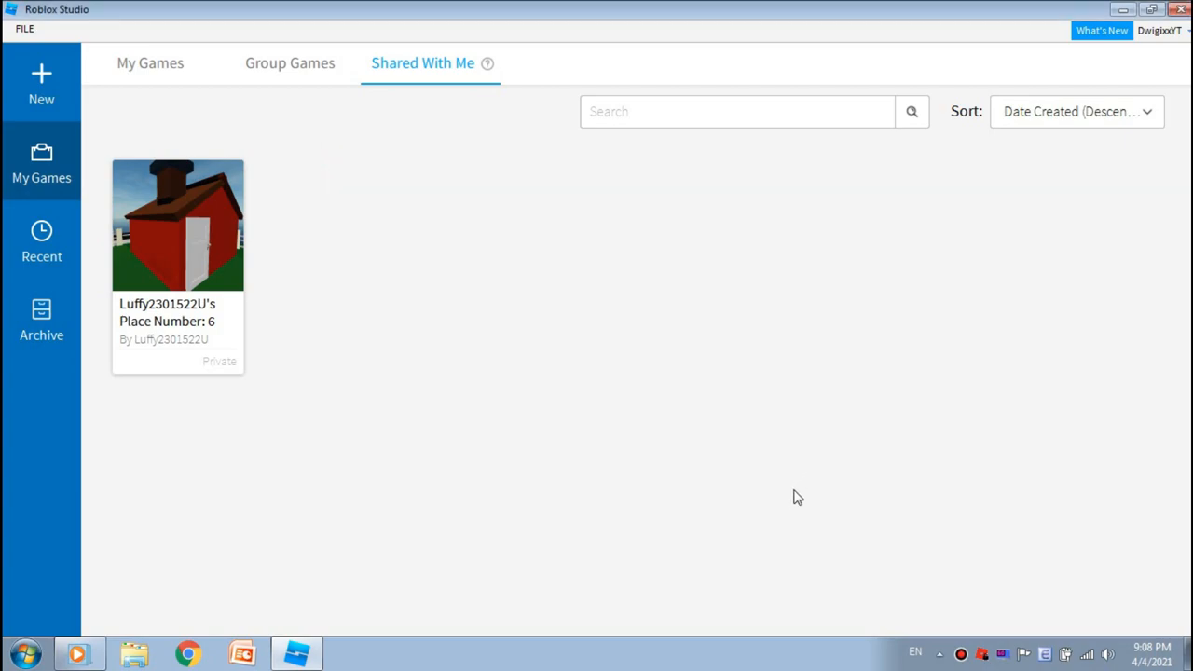
pyautogui.moveTo(727, 532)
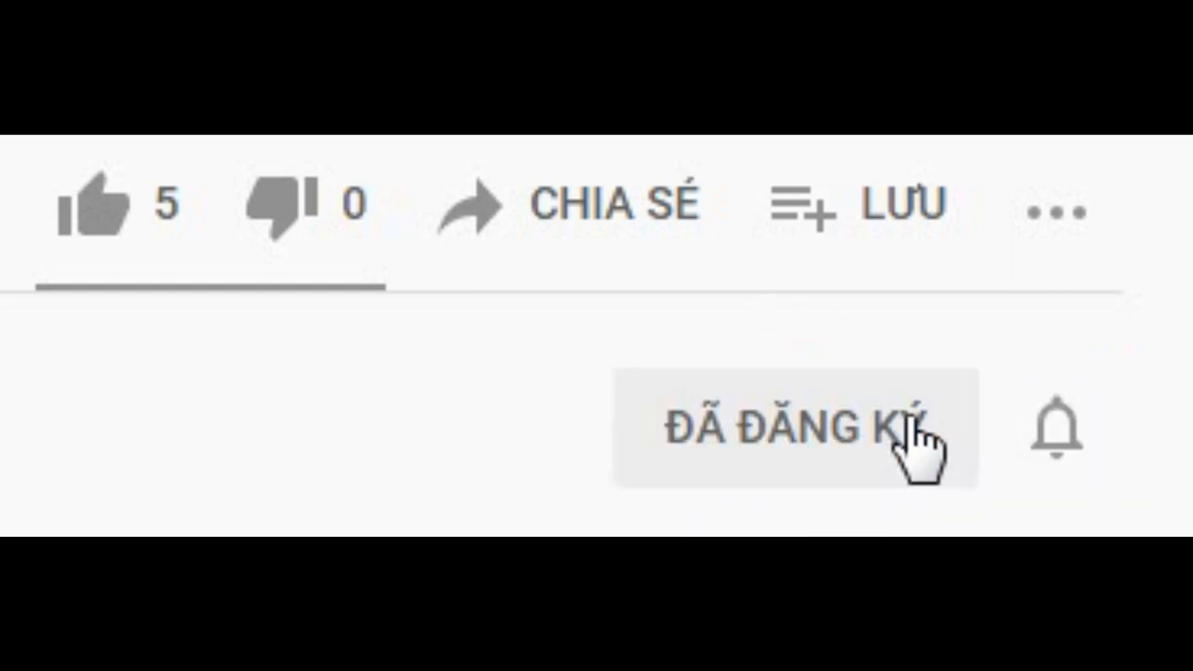
# Step: Like the YouTube video, raising its like count to 6
pyautogui.click(91, 205)
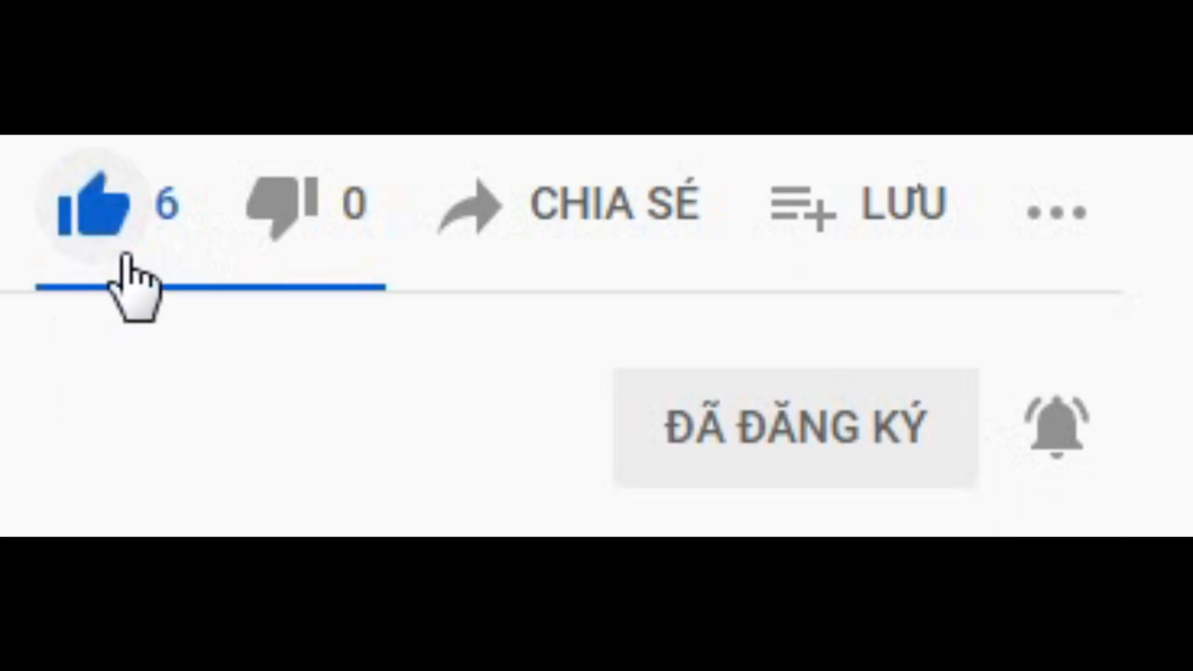